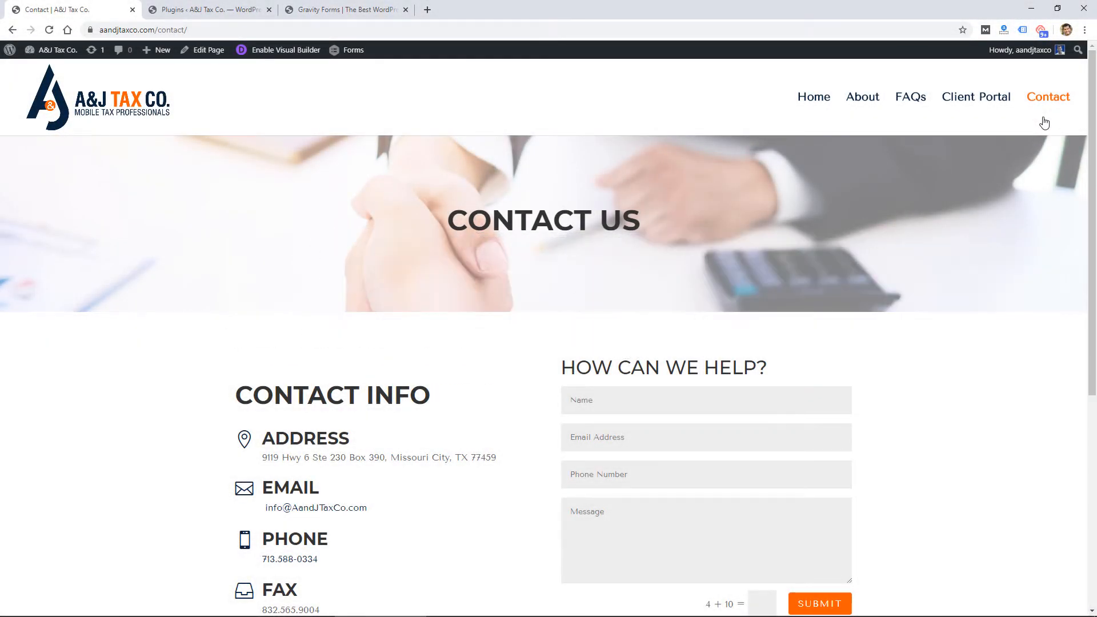
Browse the client portal page, then return to the contact page and review its form
left_click(975, 96)
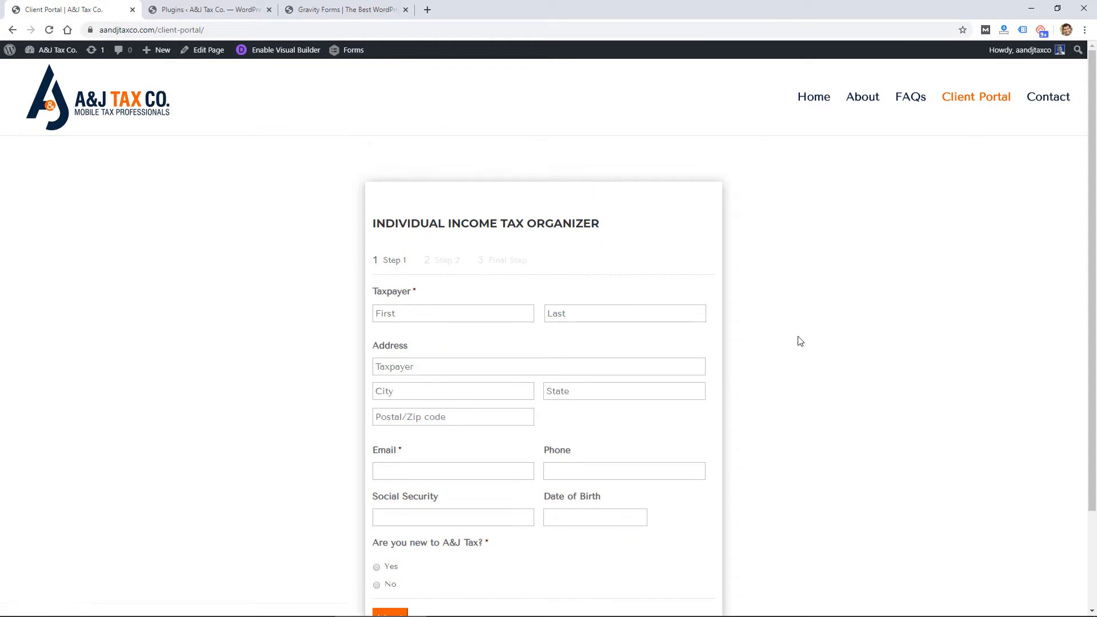
scroll("down", 3)
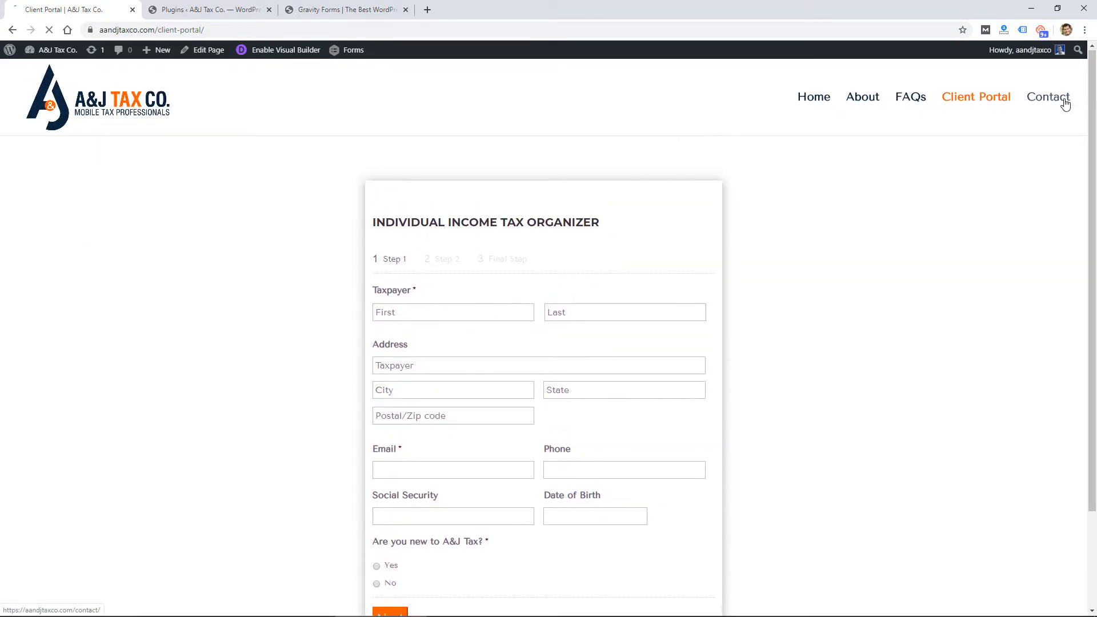
left_click(1048, 96)
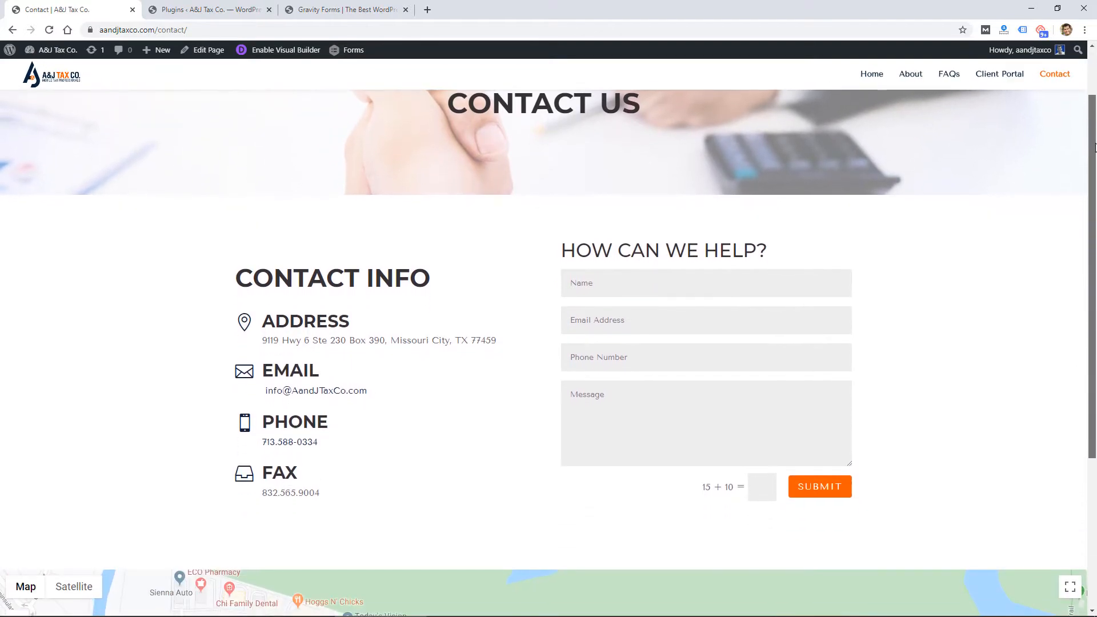
scroll("down", 3)
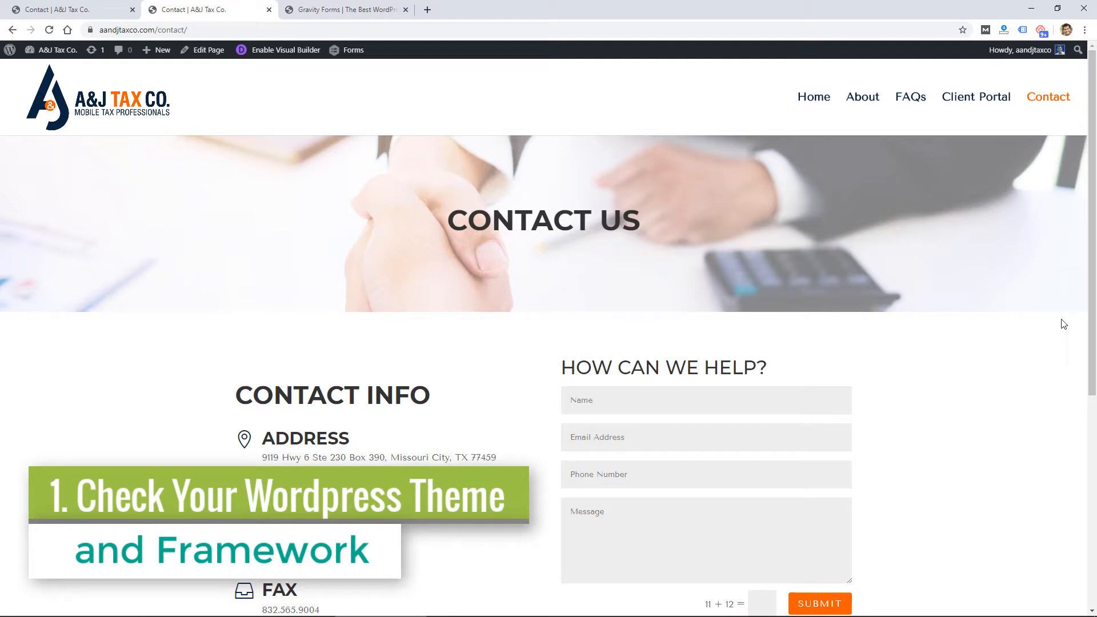
scroll("down", 3)
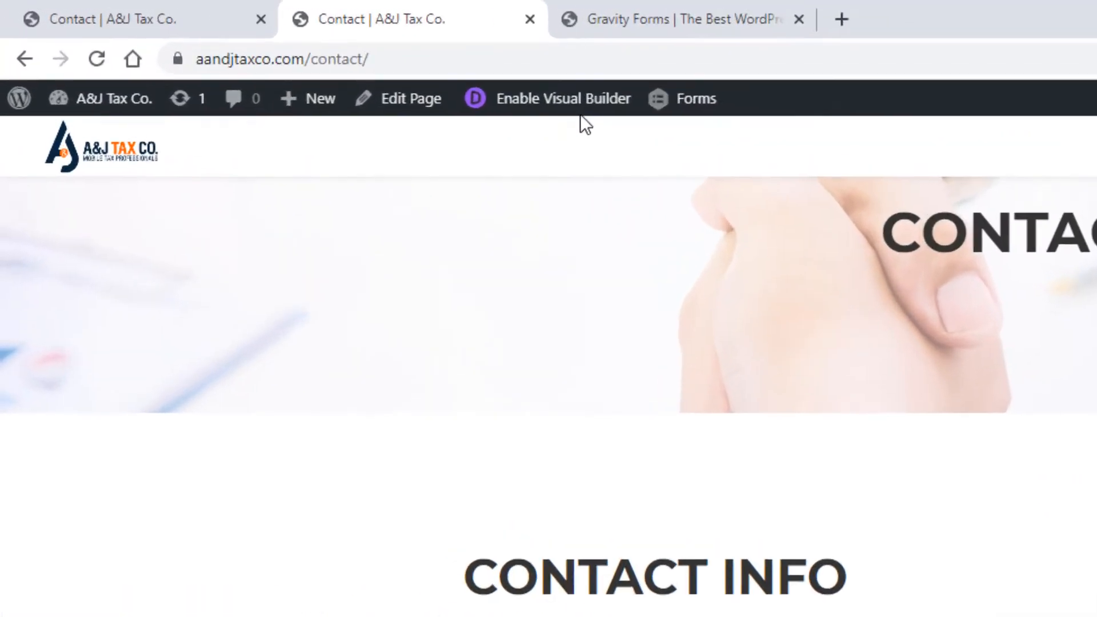
Enable the Visual Builder and add a blank 'New Field' to the contact form module
left_click(562, 98)
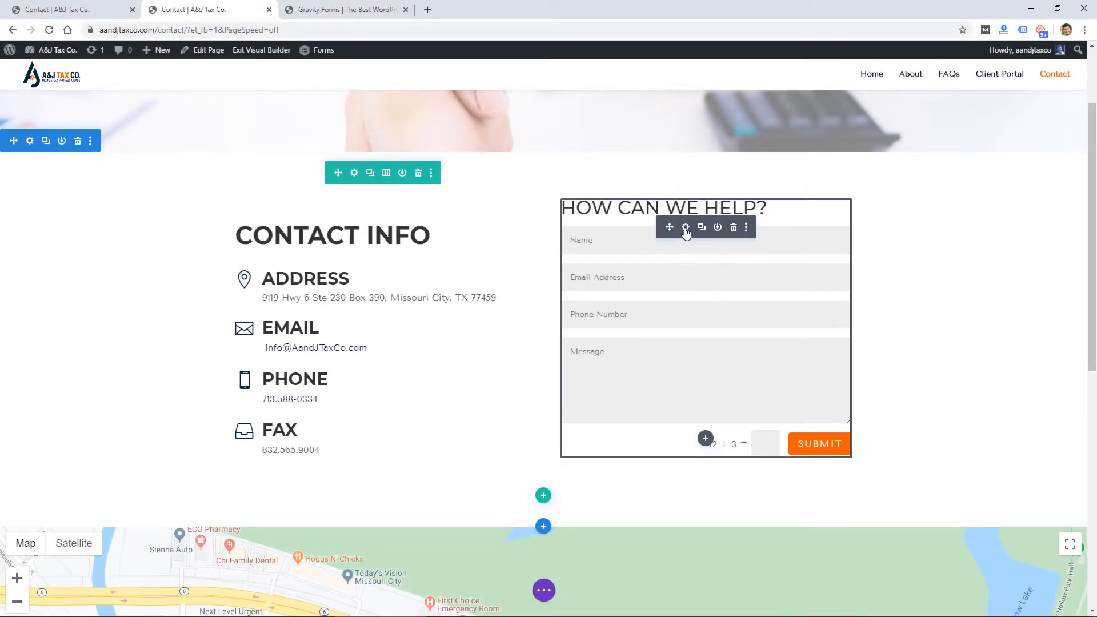
left_click(686, 227)
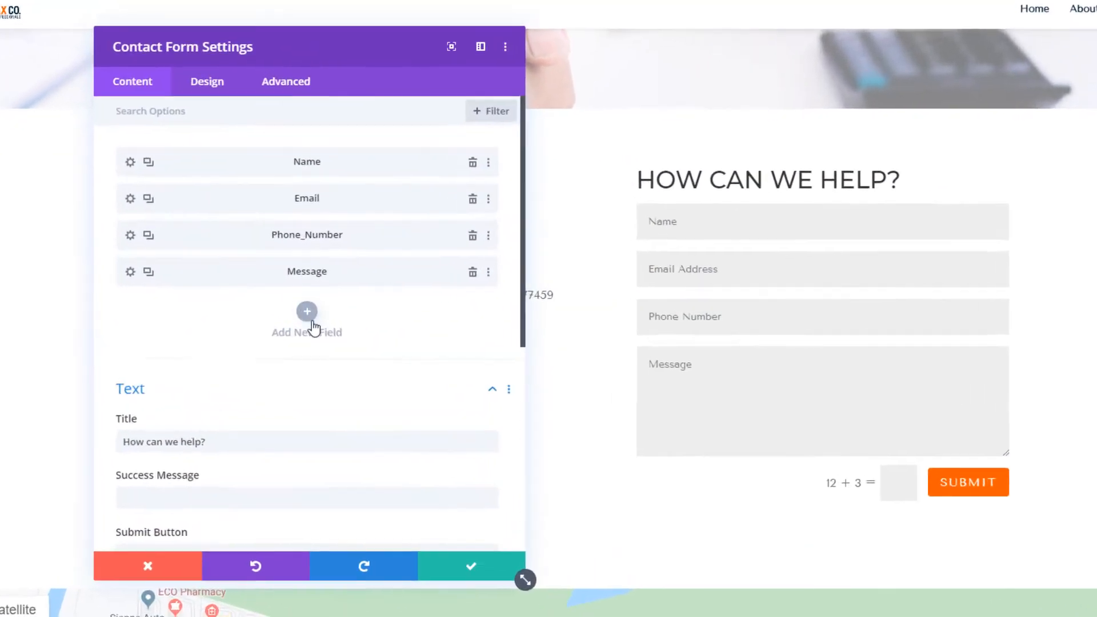
left_click(307, 310)
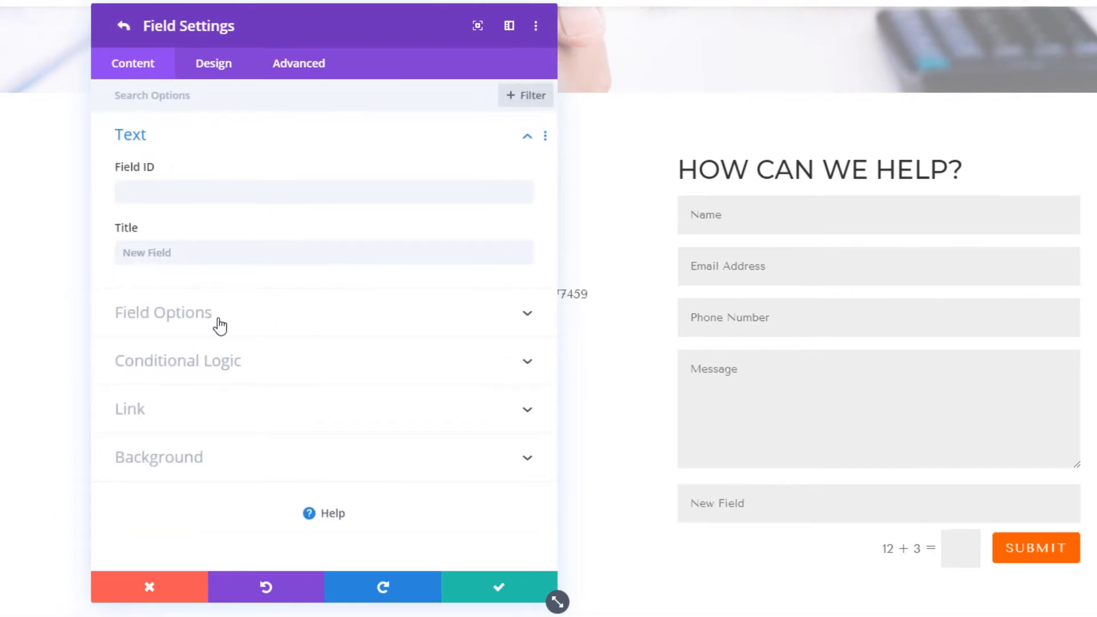
left_click(164, 312)
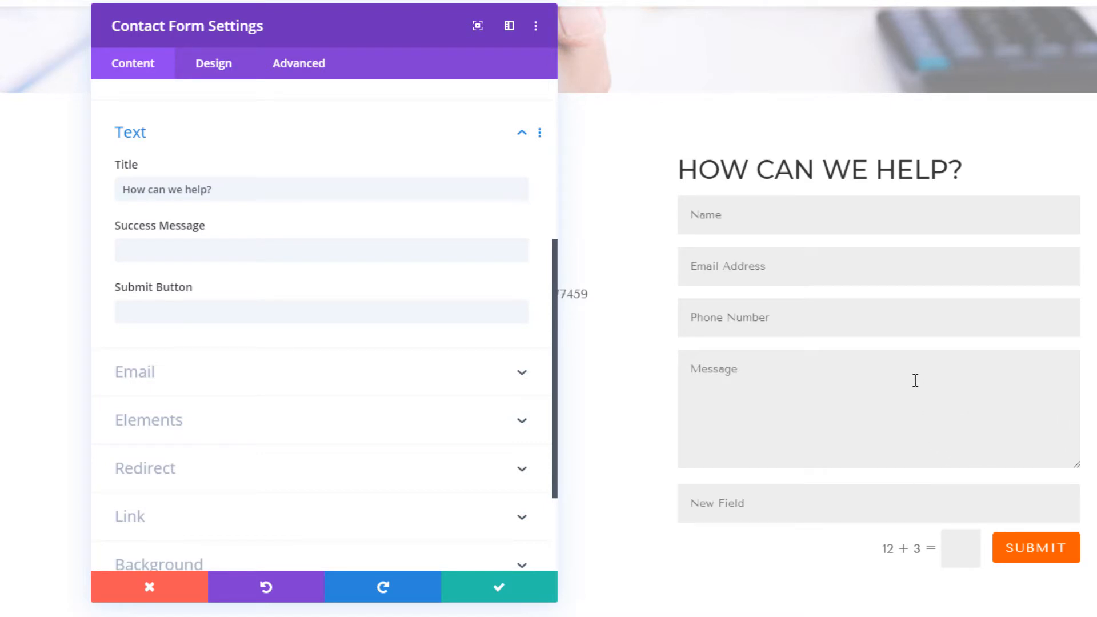
mouse_move(412, 365)
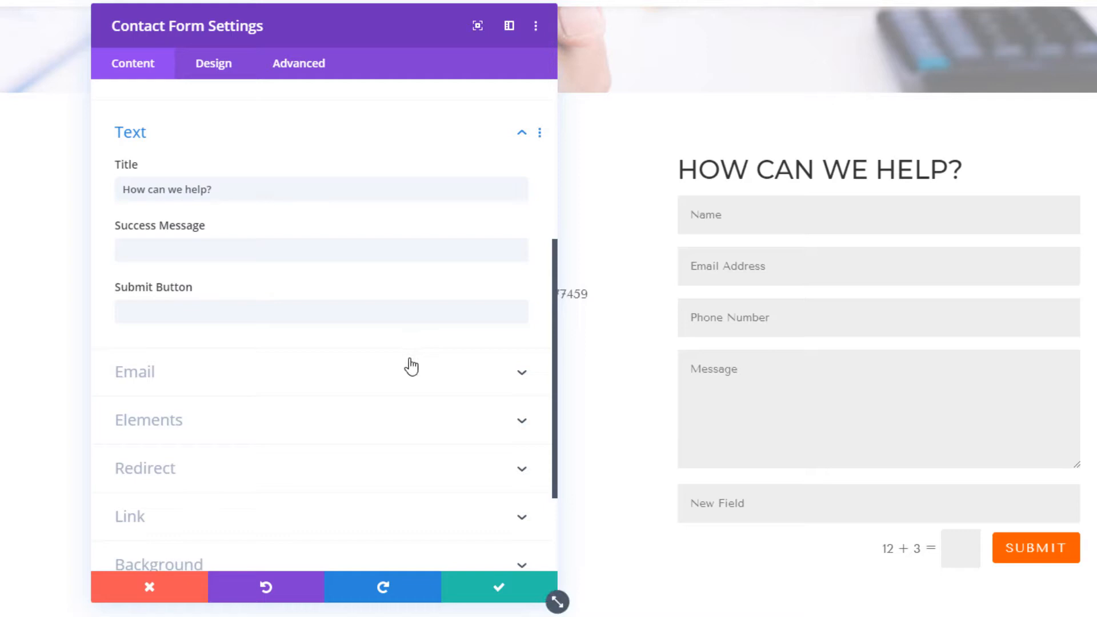
Set the form's Field Text Size to 16px instead of 14px in the Design settings
left_click(135, 371)
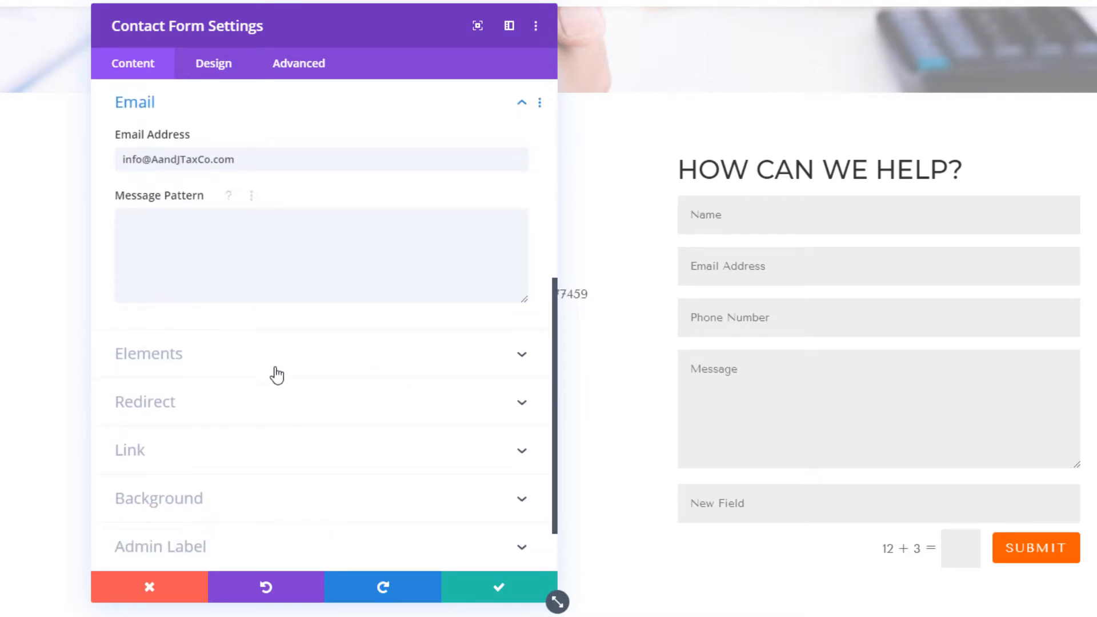
left_click(149, 353)
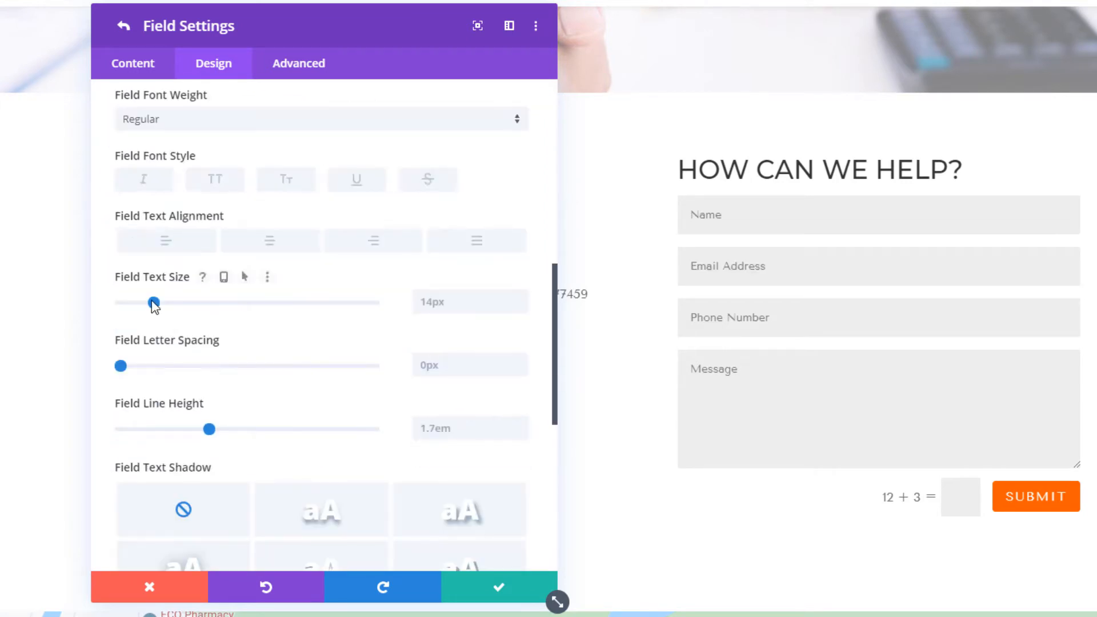
left_click_drag(152, 302, 157, 302)
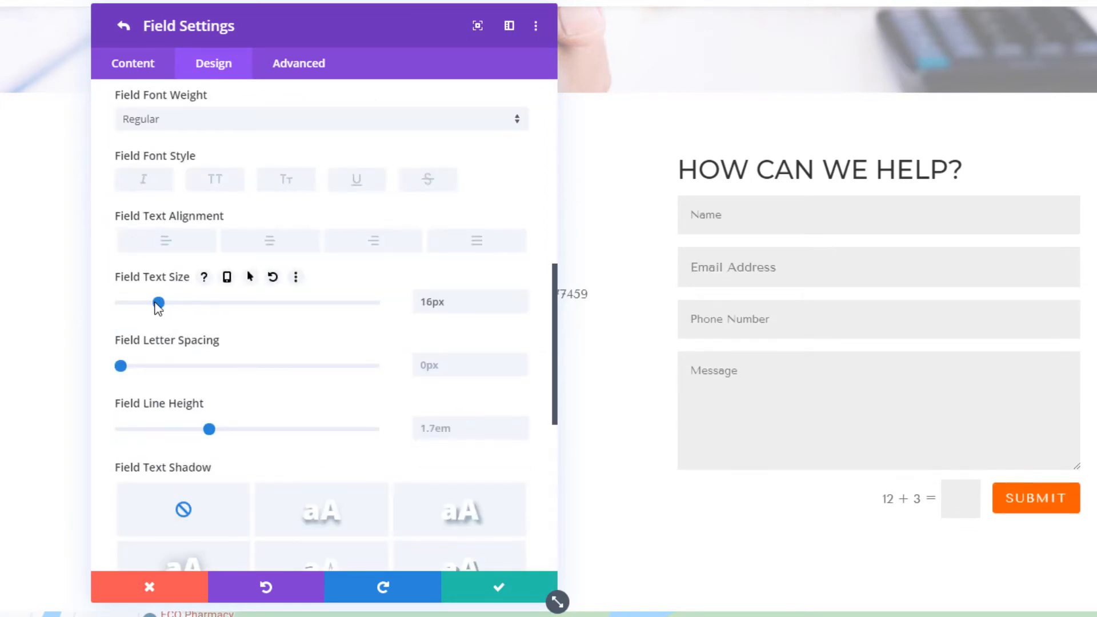
left_click_drag(157, 303, 151, 303)
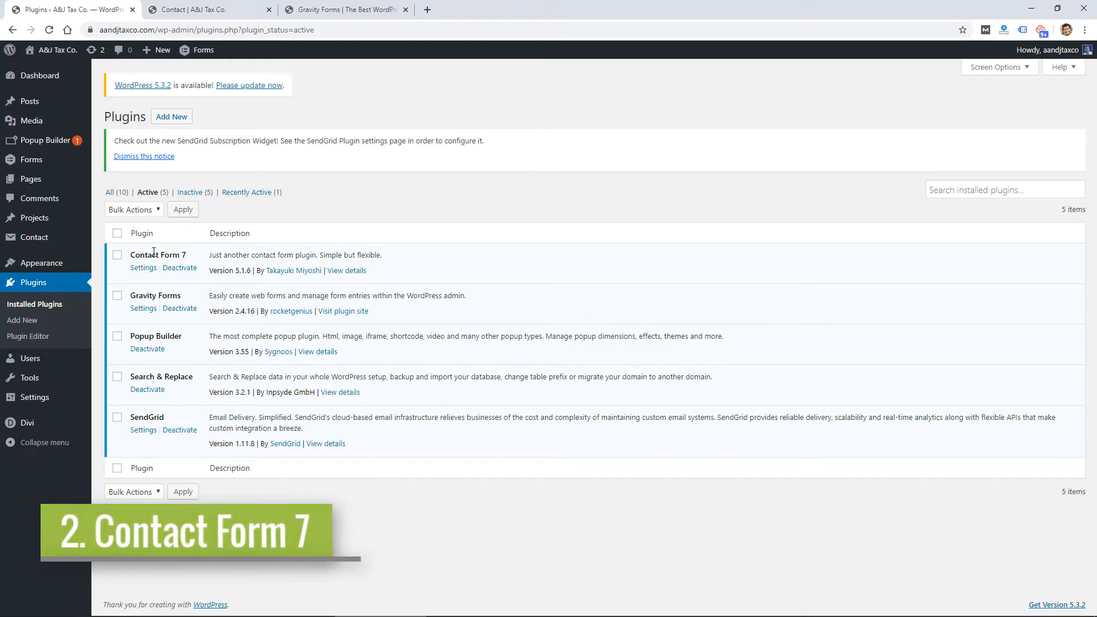
mouse_move(143, 271)
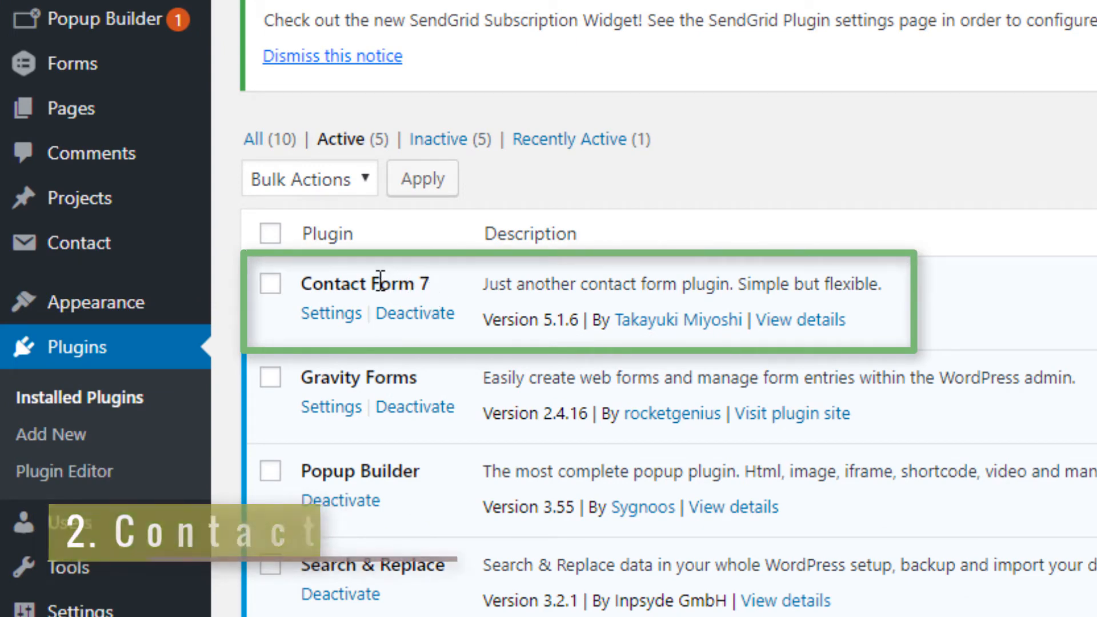
mouse_move(70, 108)
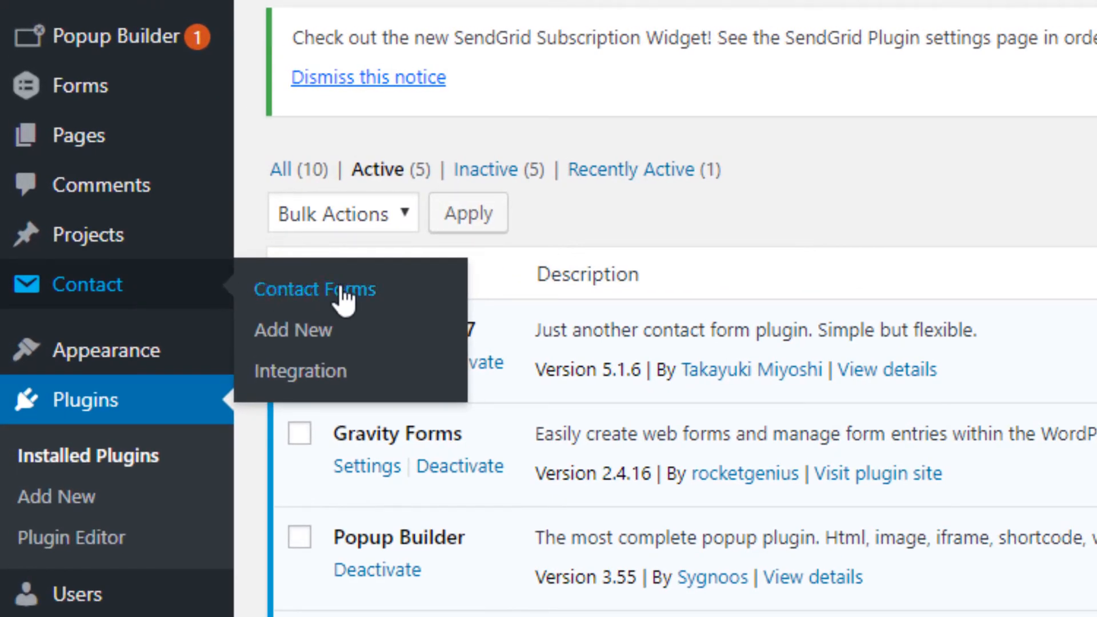
Show the Contact Form 7 list with 'Contact form 1' and its shortcode
left_click(315, 289)
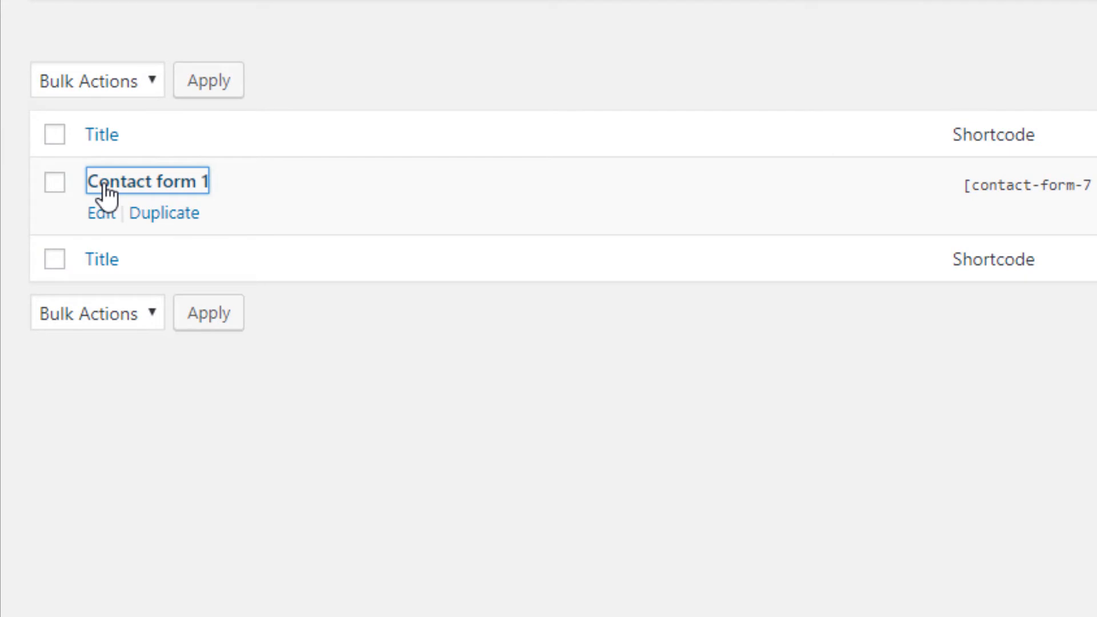
Open 'Contact form 1' for editing and view its form template documentation
left_click(147, 182)
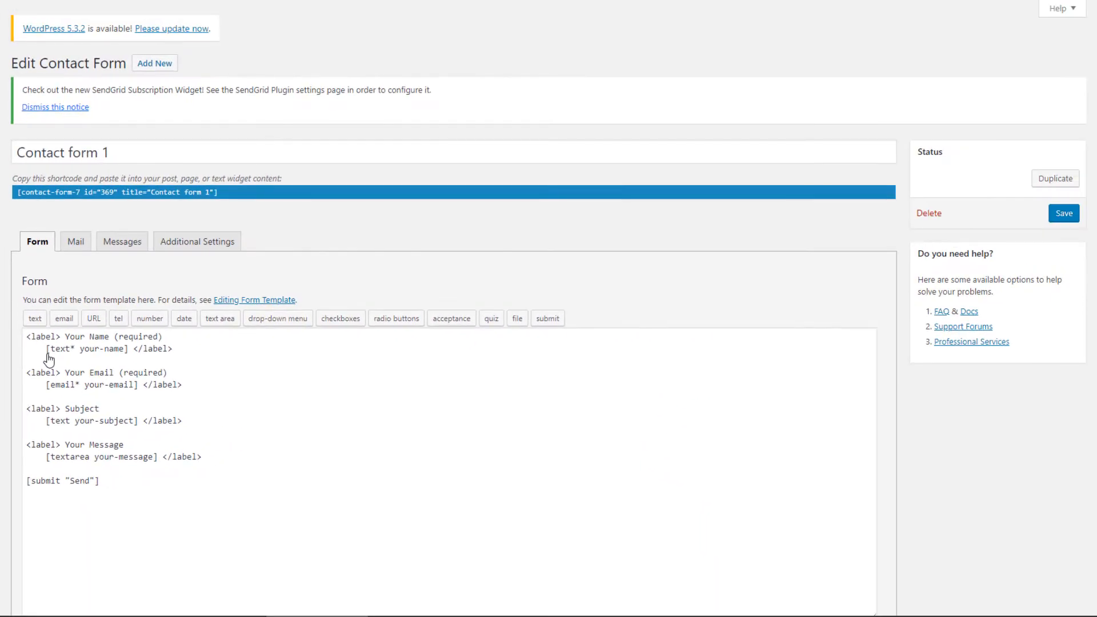
scroll("down", 3)
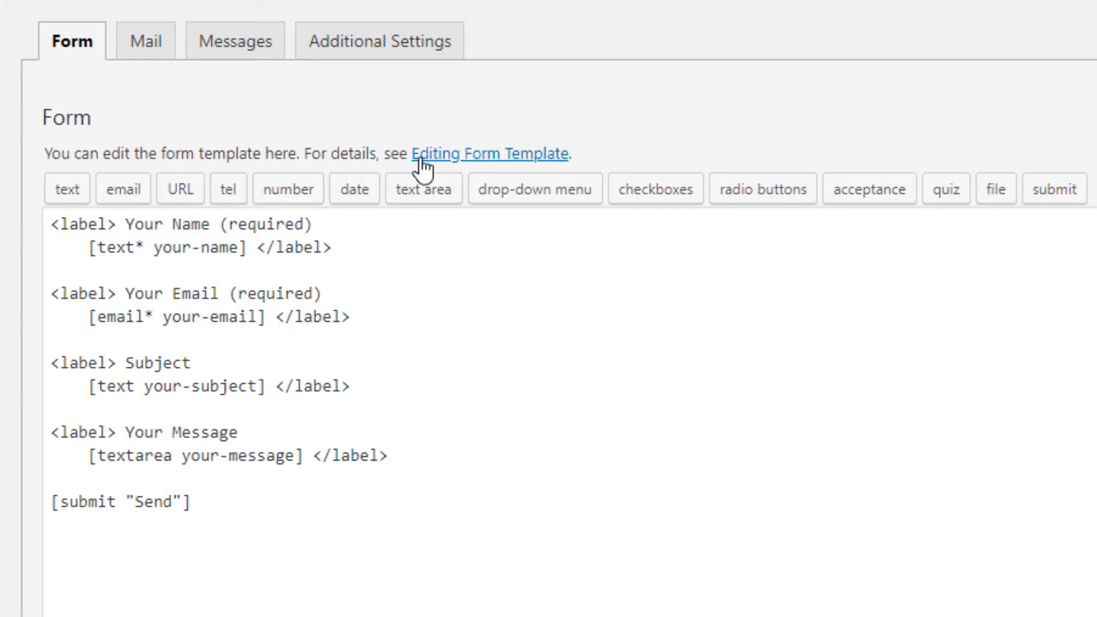
left_click(490, 153)
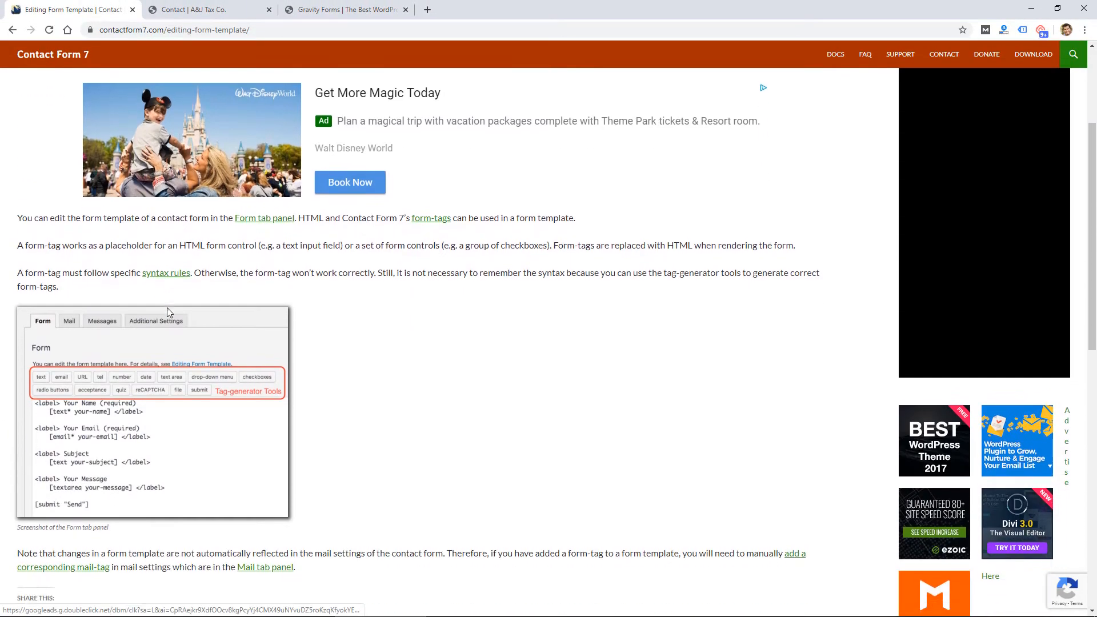
scroll("down", 3)
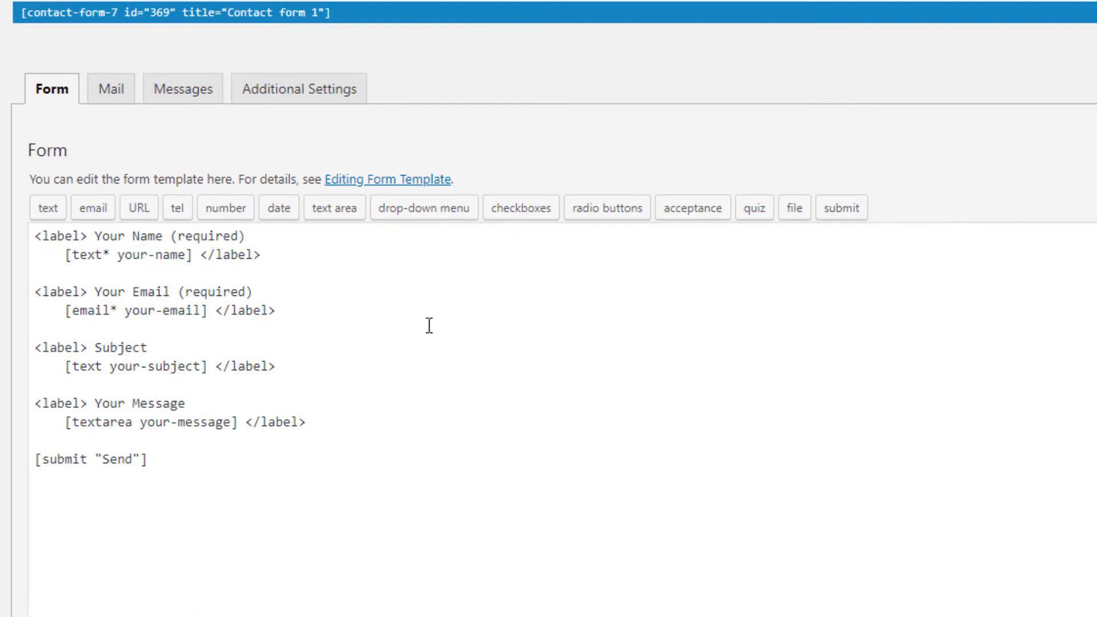
mouse_move(521, 208)
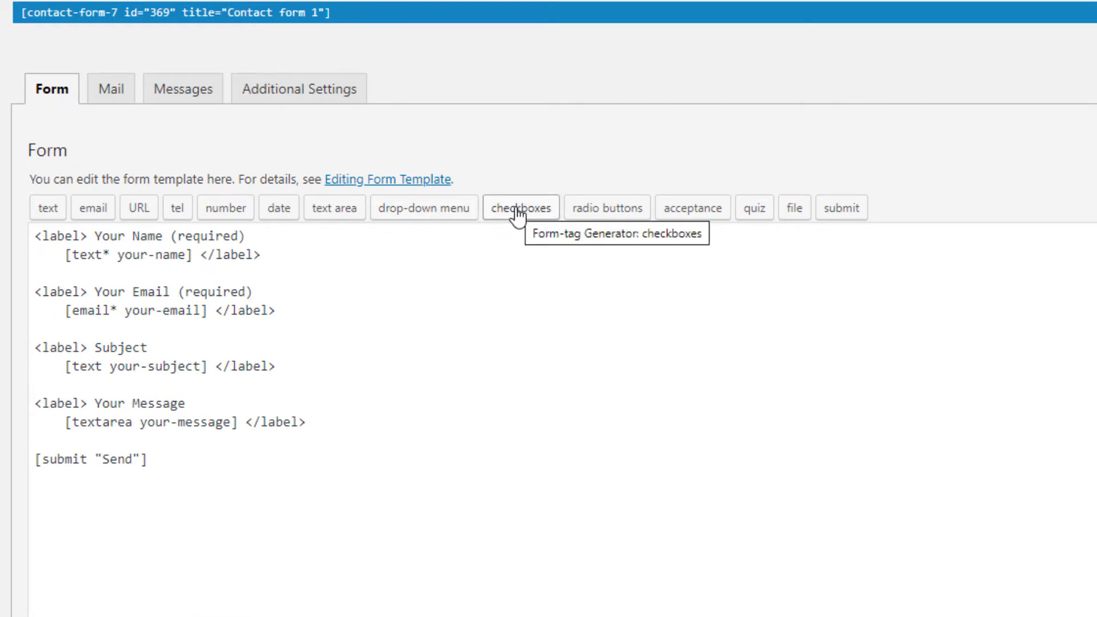
Bring up the checkboxes form-tag generator and dismiss it
left_click(521, 207)
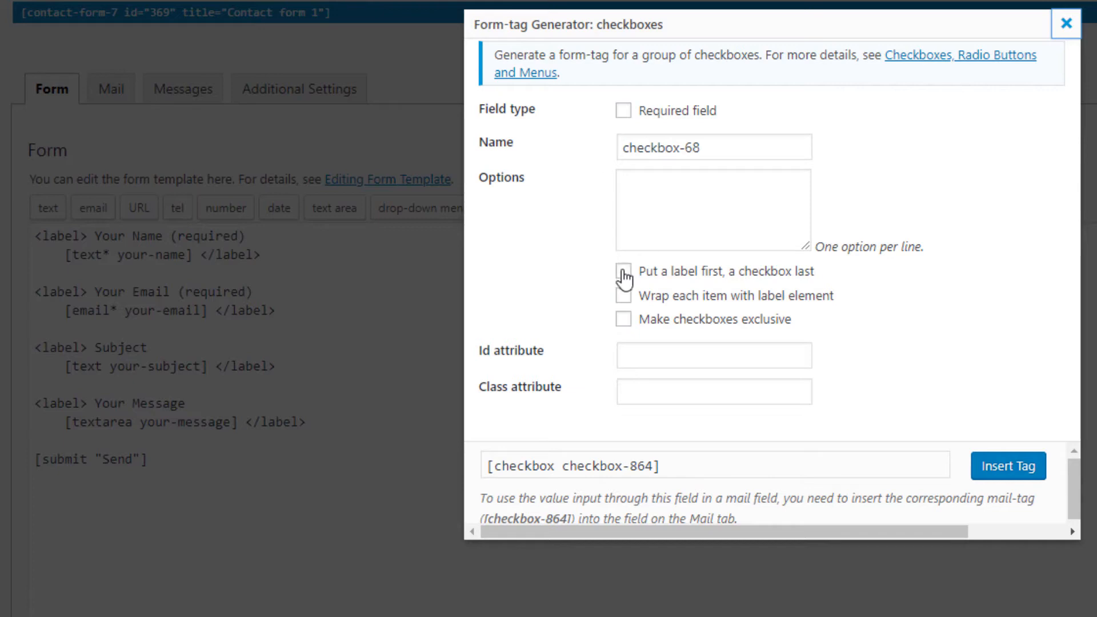
mouse_move(923, 477)
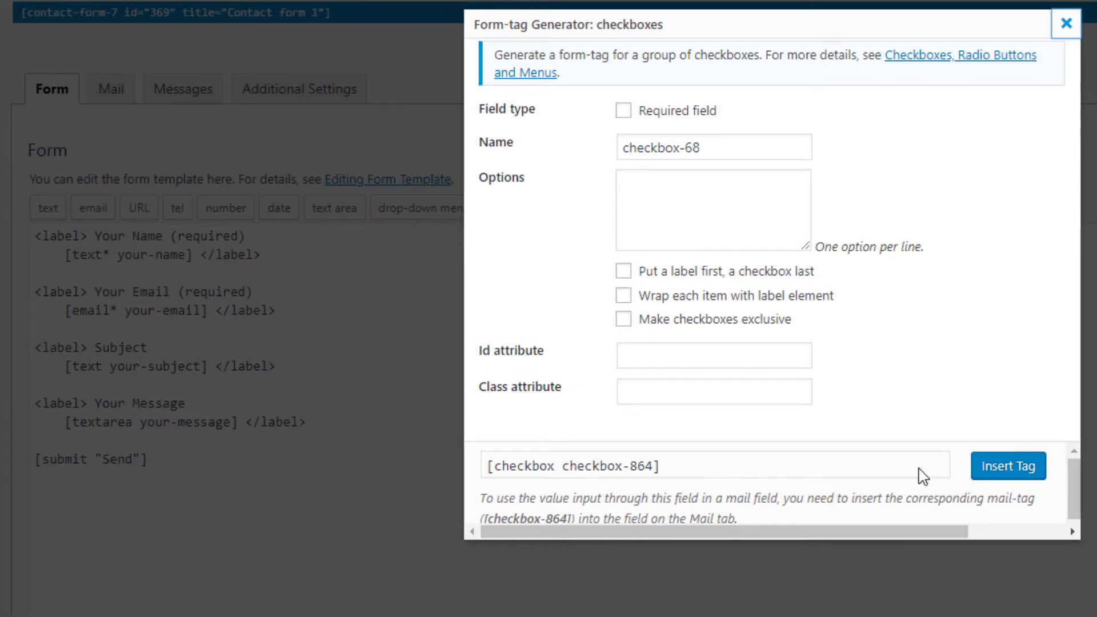
left_click(1066, 23)
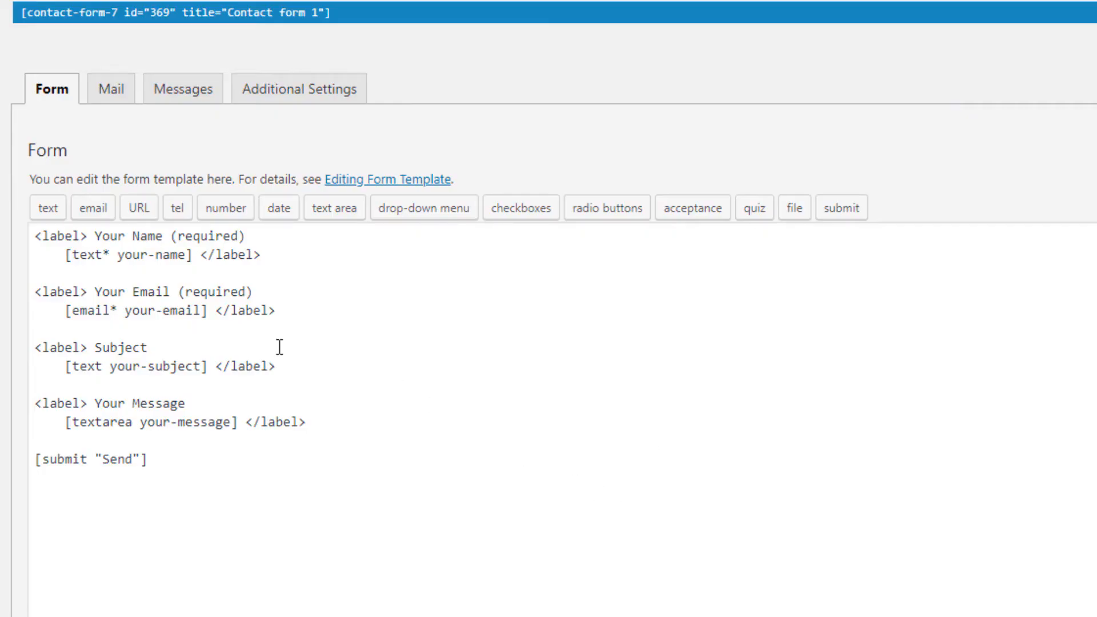
left_click(110, 89)
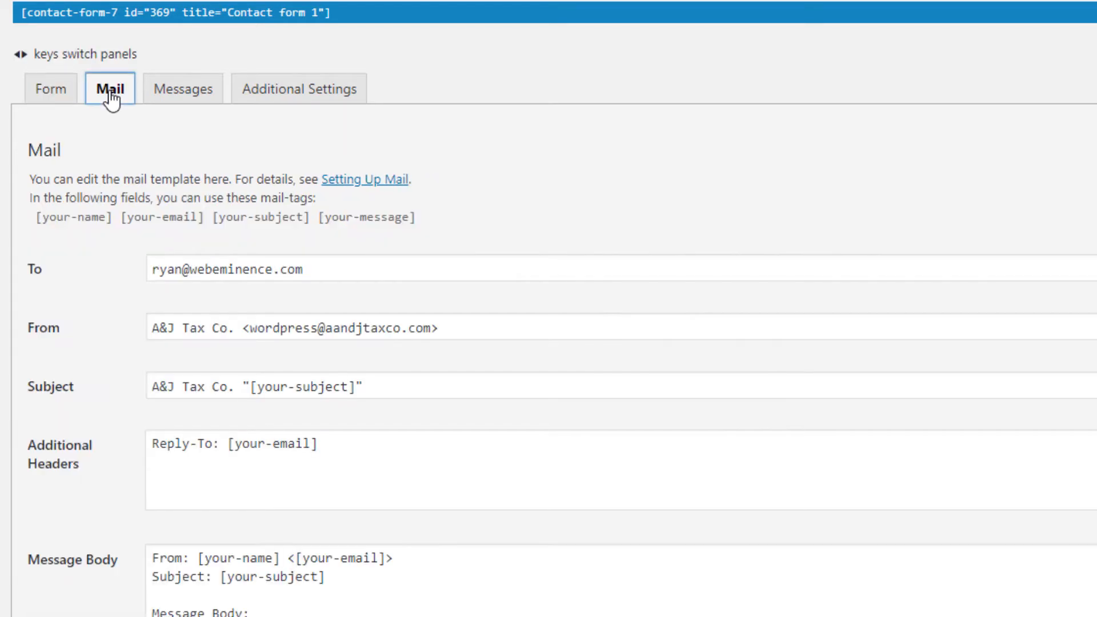
scroll("down", 3)
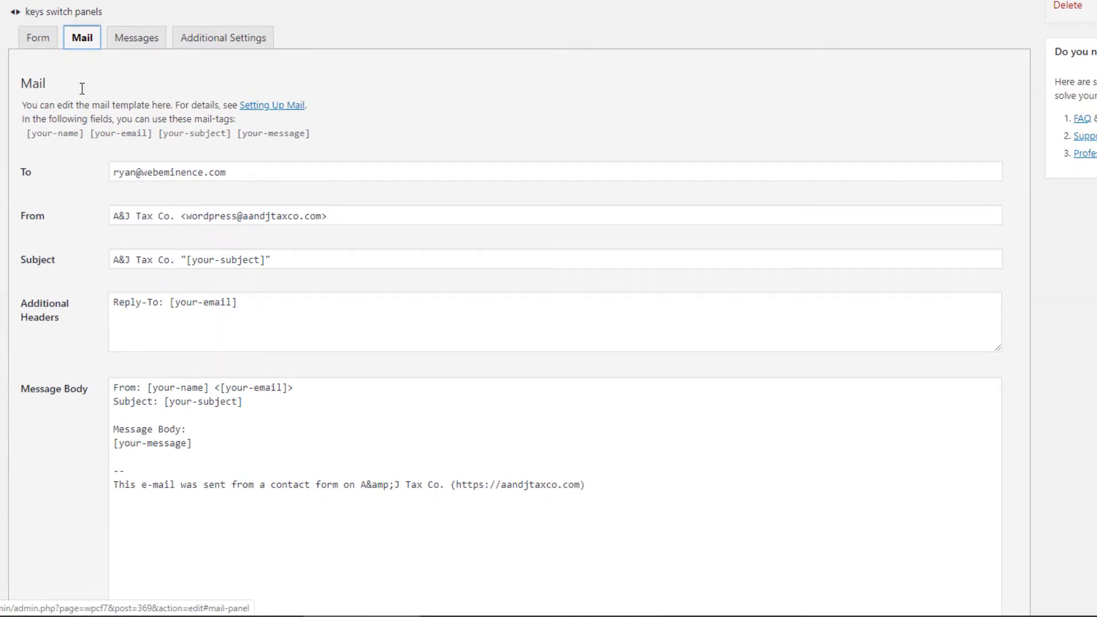
left_click(135, 37)
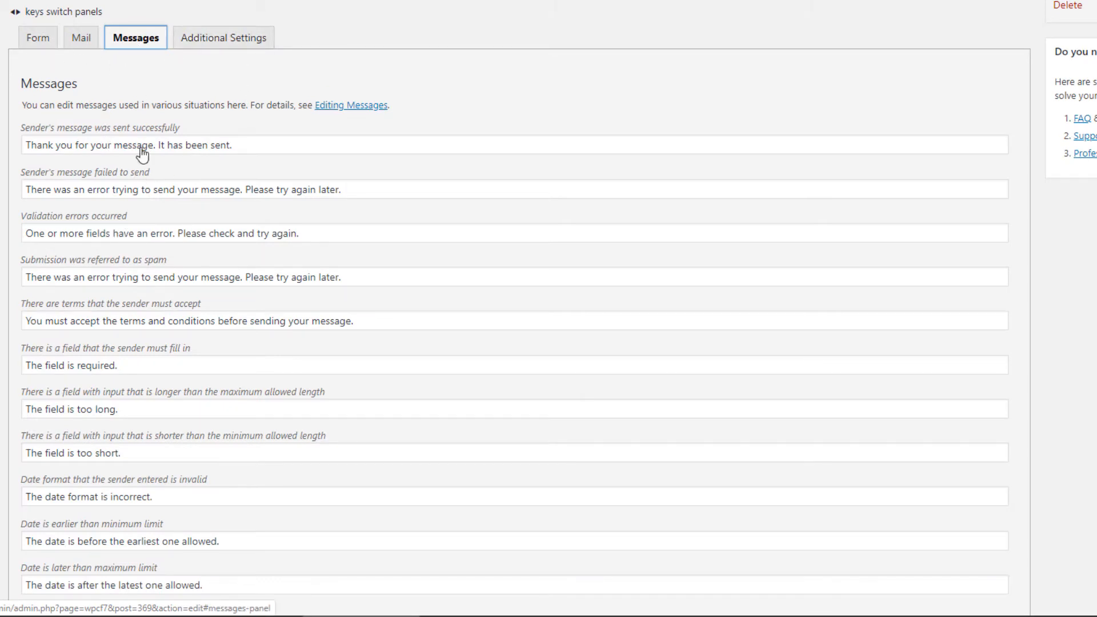
left_click(38, 37)
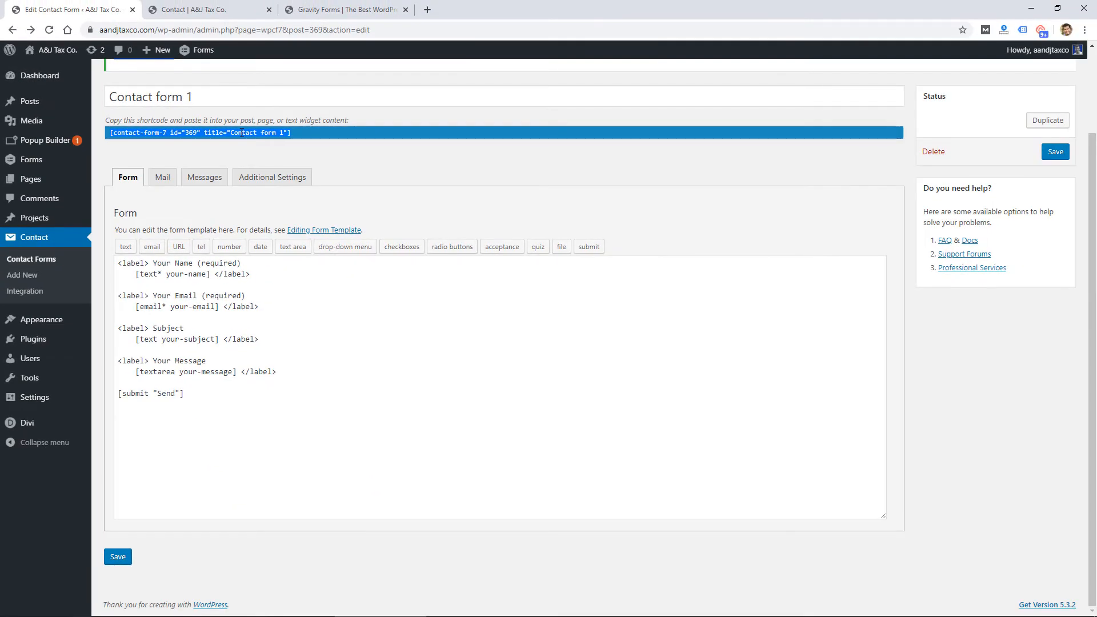
Review the Gravity Forms pricing page's Basic, Elite and Pro licenses, then return to the tax site
left_click(343, 9)
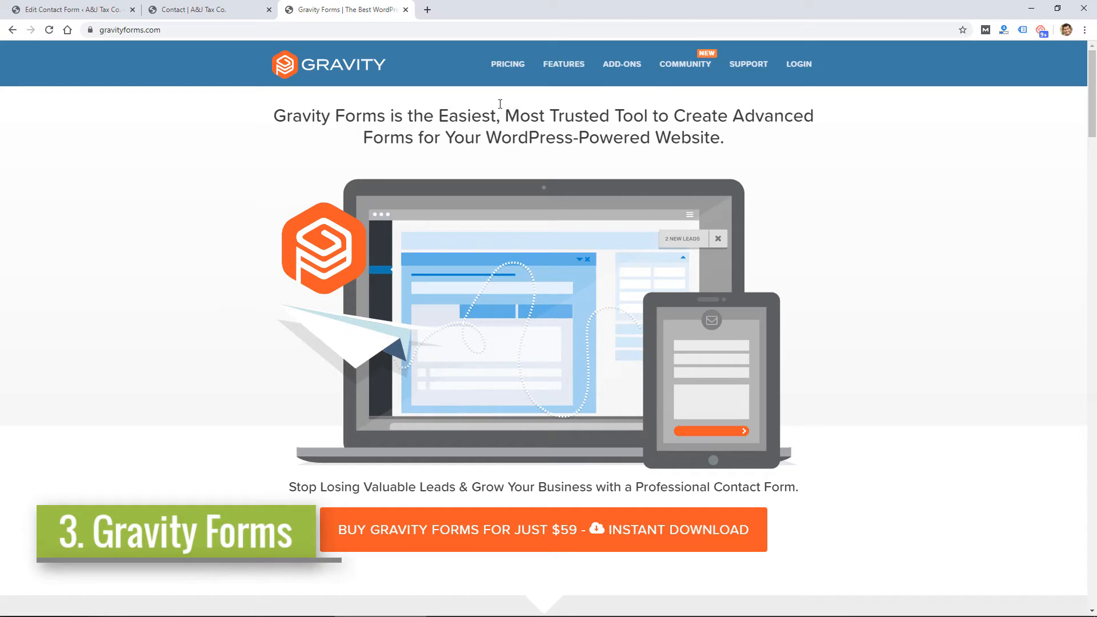
left_click(508, 64)
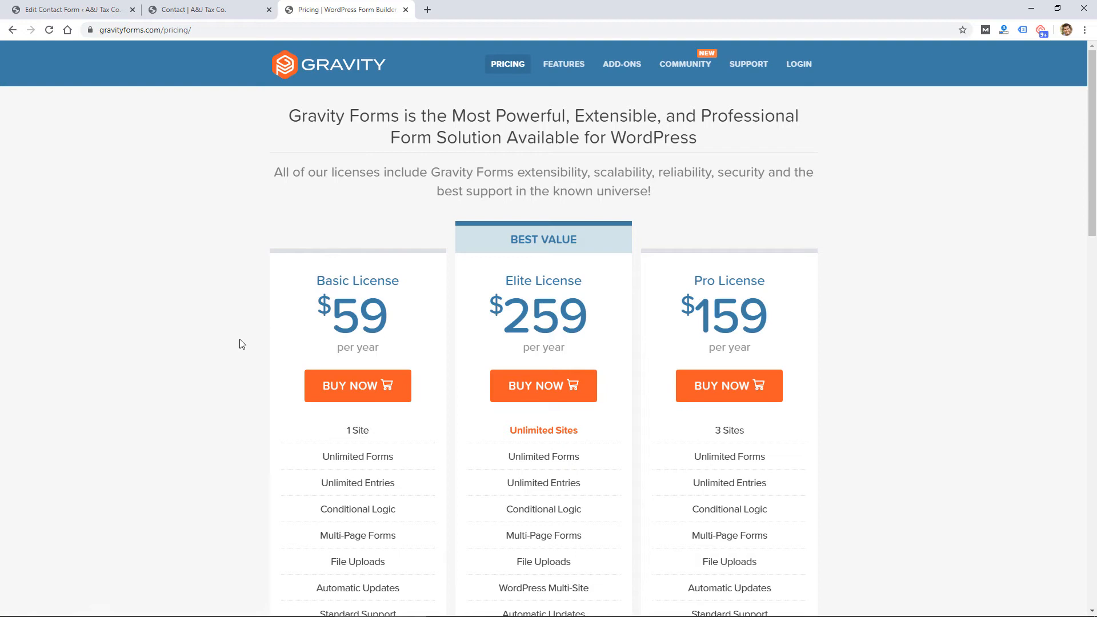
scroll("down", 3)
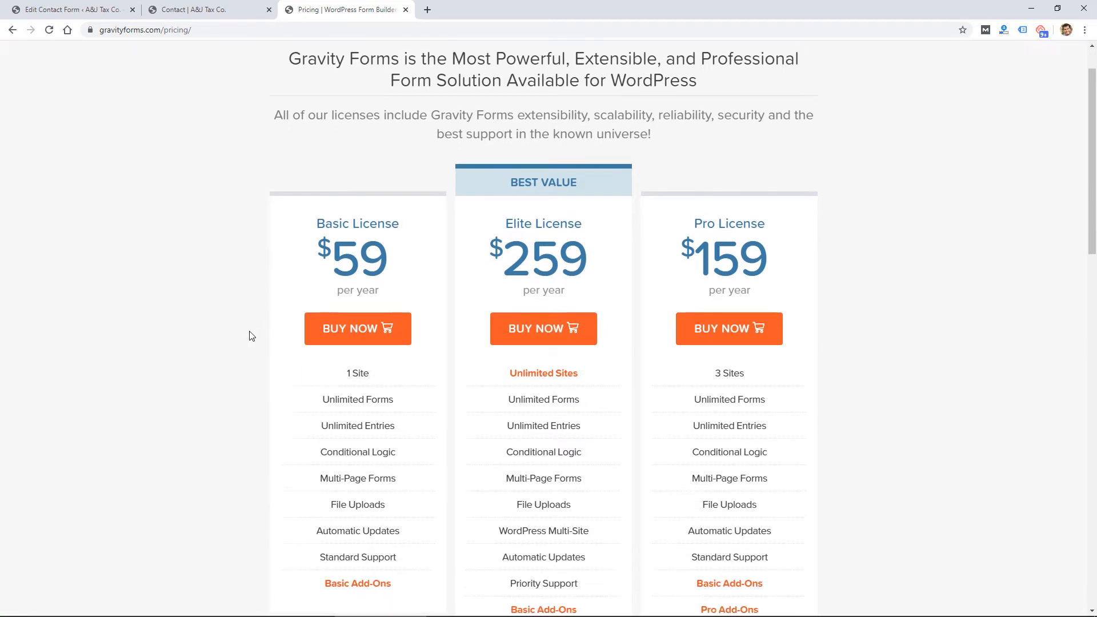
scroll("down", 3)
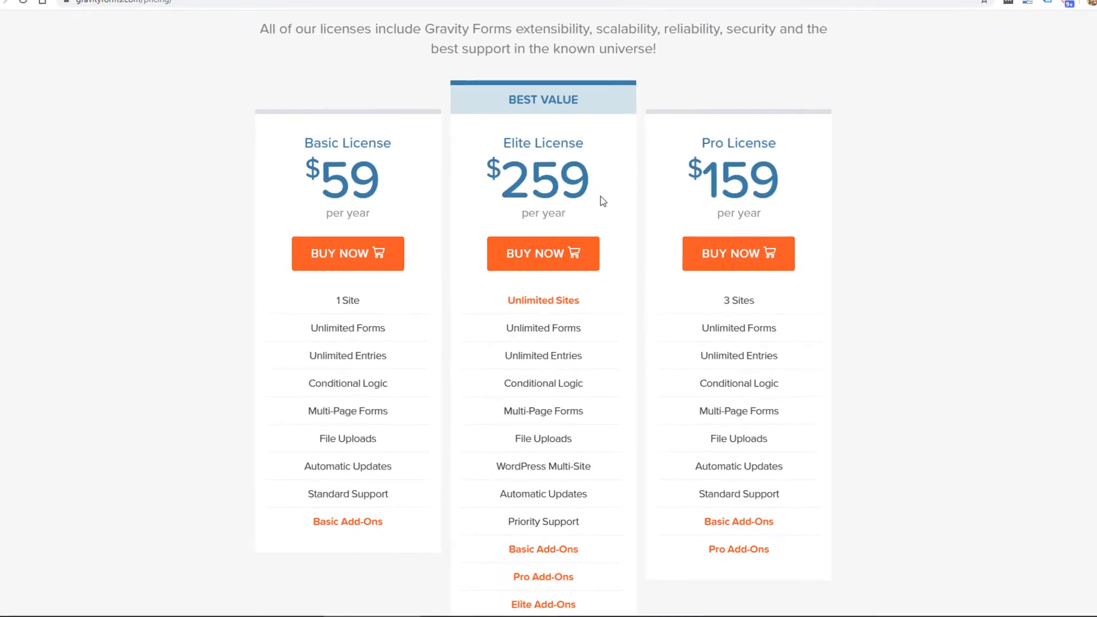
scroll("down", 3)
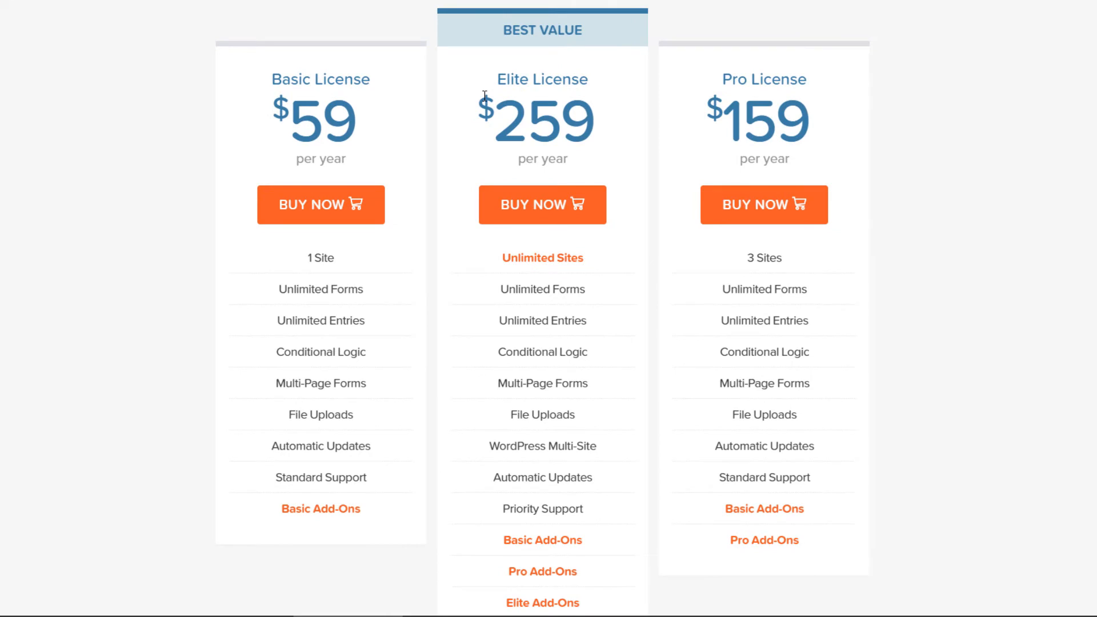
mouse_move(495, 273)
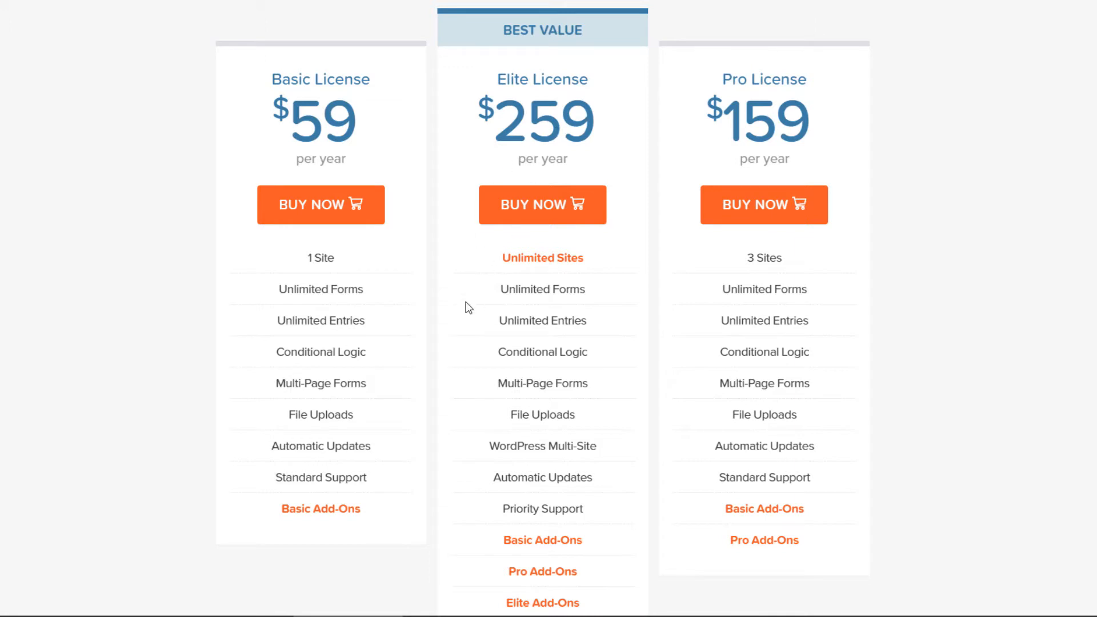
scroll("down", 3)
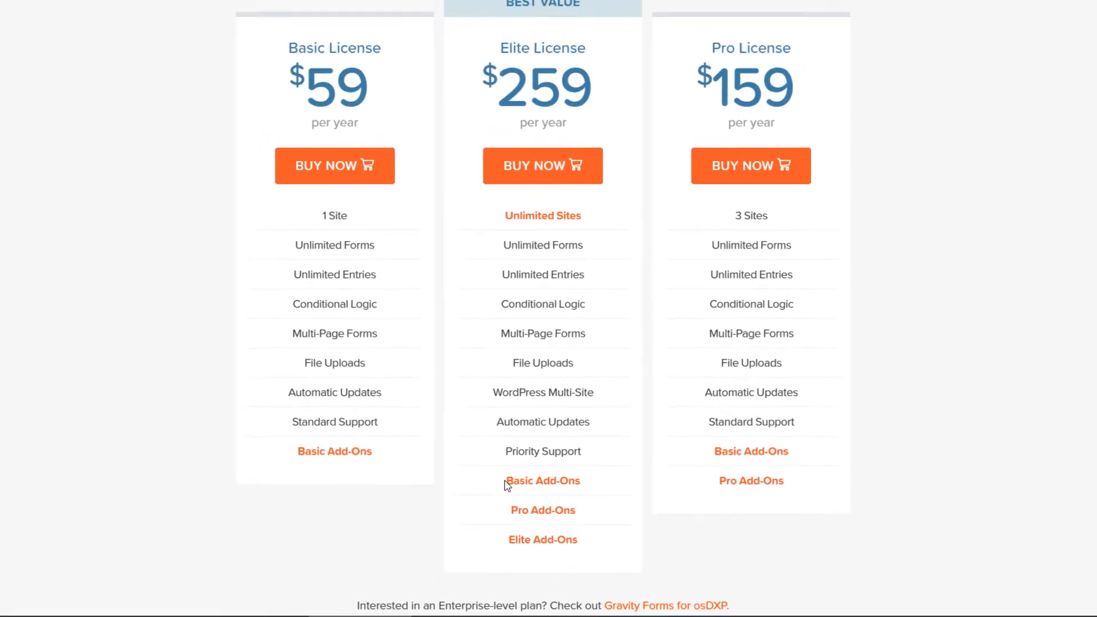
left_click(203, 10)
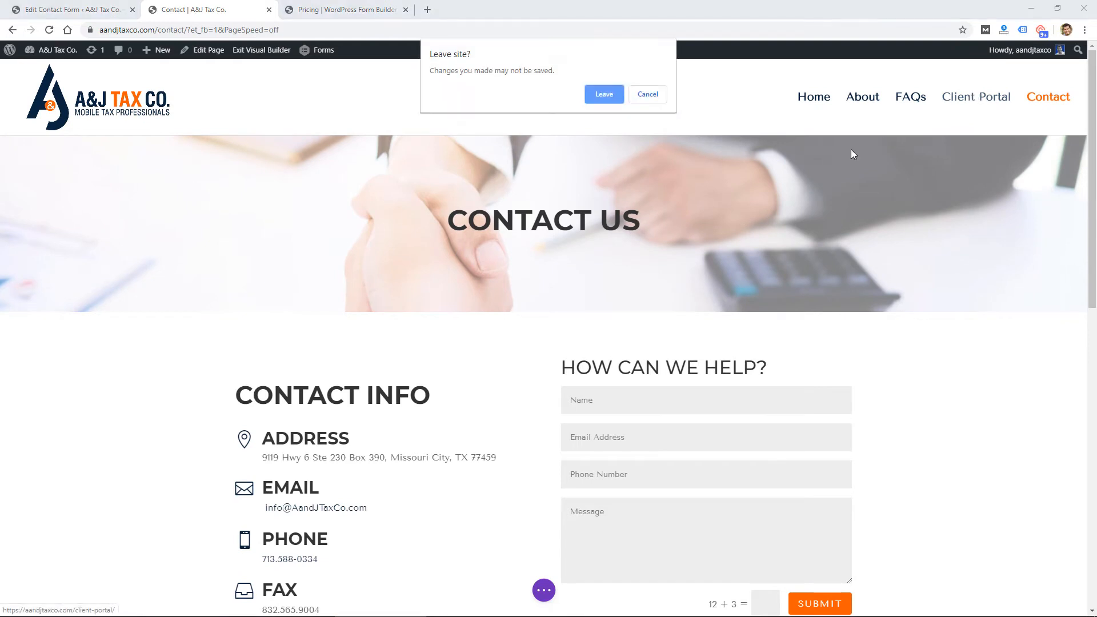
Leave for the Client Portal page and scroll through its Individual Income Tax Organizer form
left_click(604, 94)
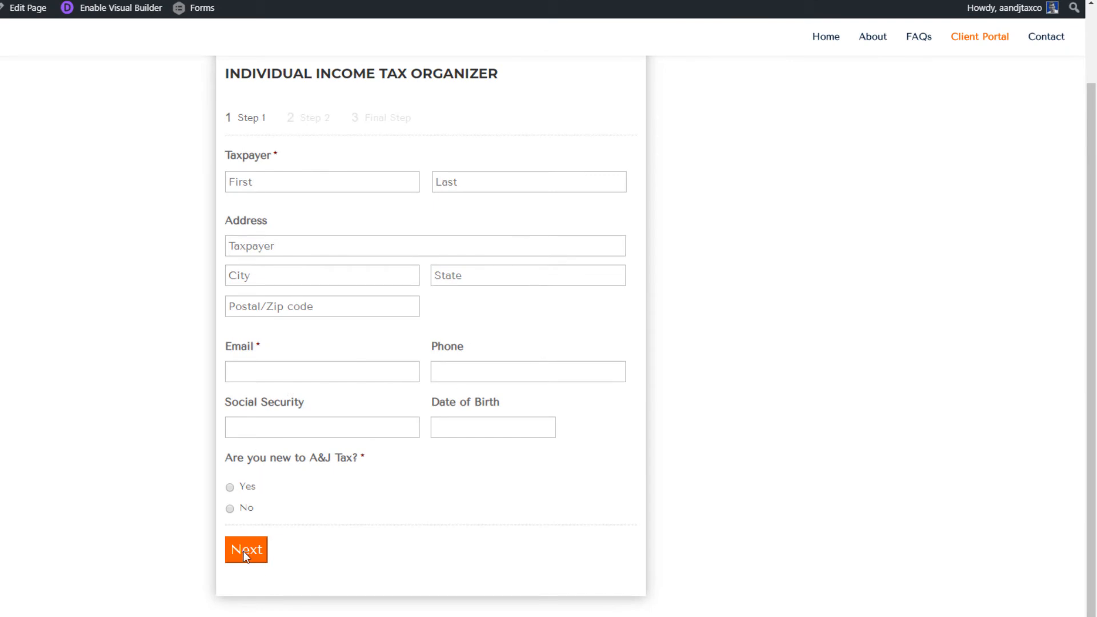
mouse_move(250, 557)
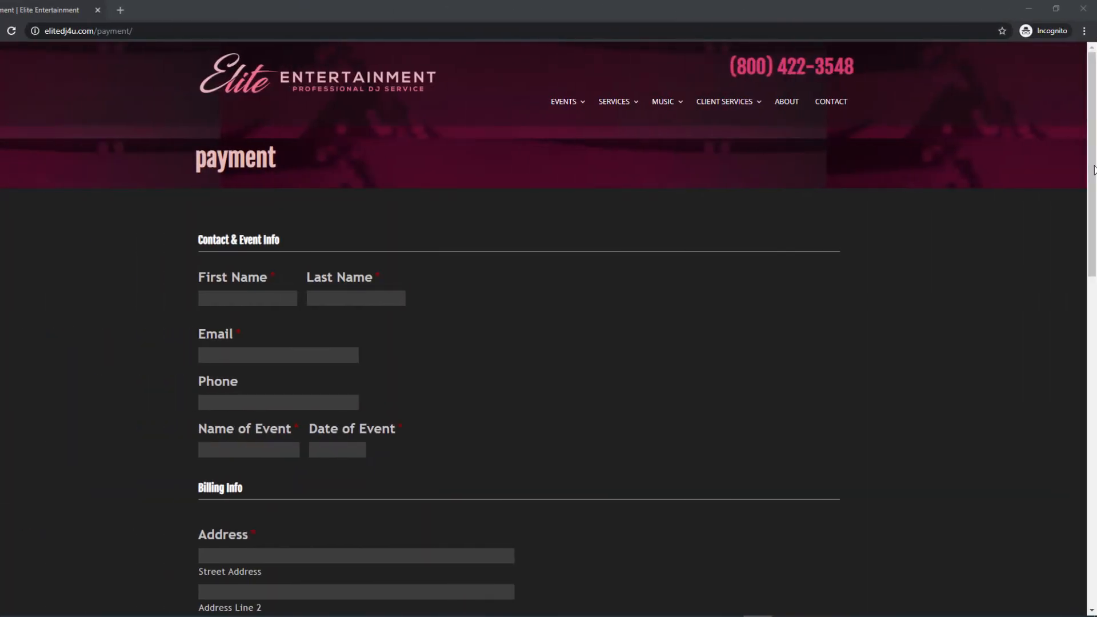
scroll("down", 3)
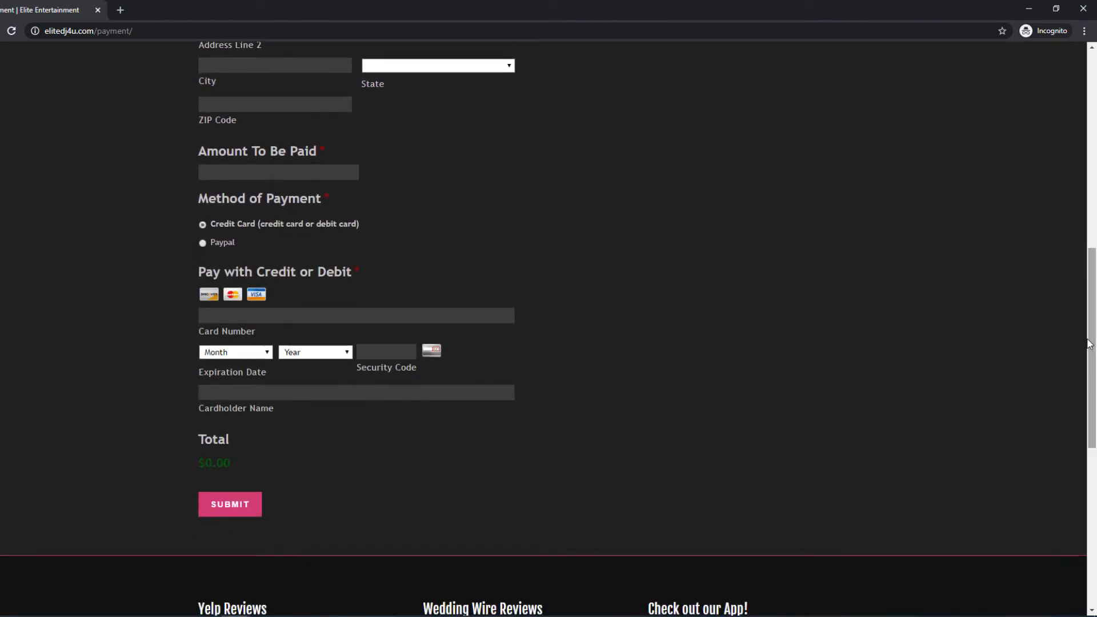
scroll("down", 3)
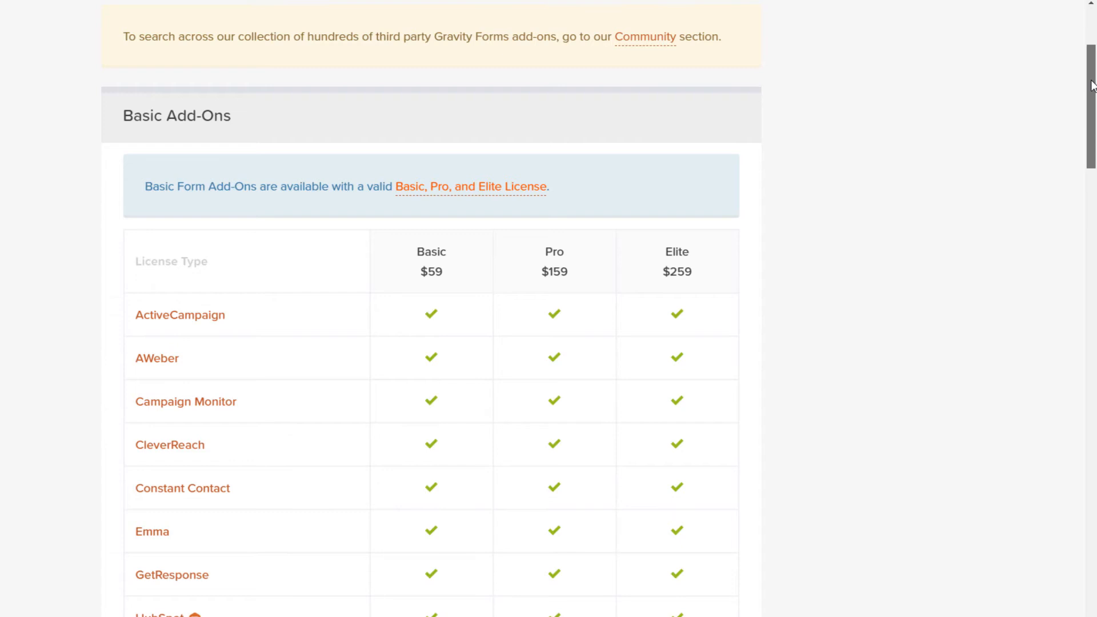
Scroll through the Basic, Pro and Elite add-on tables listing Stripe, Survey and Webhooks
scroll("down", 3)
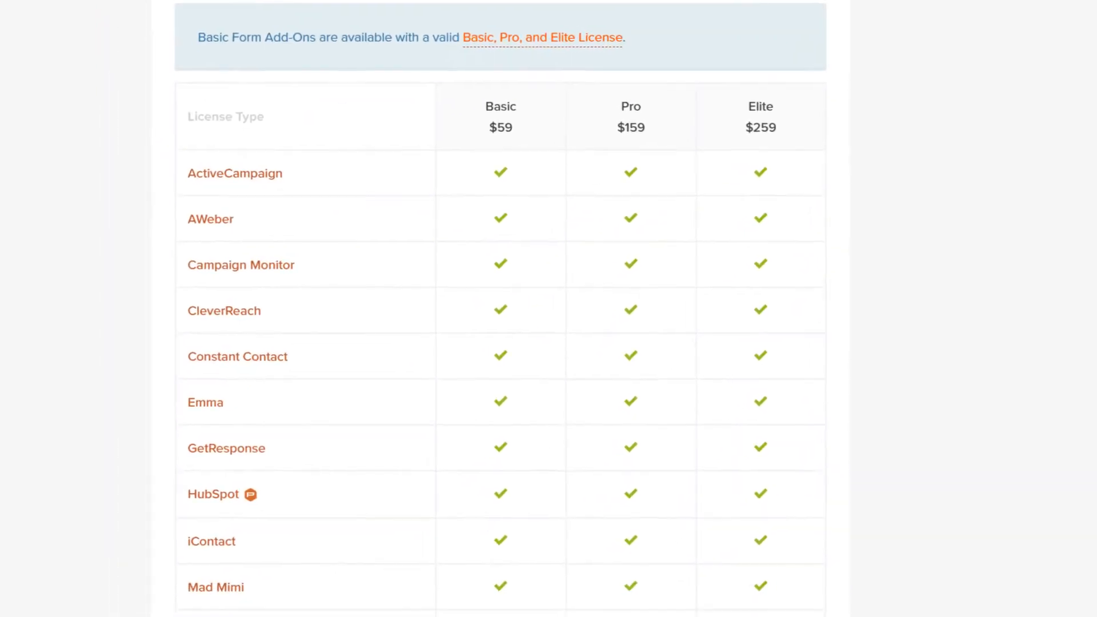
scroll("down", 3)
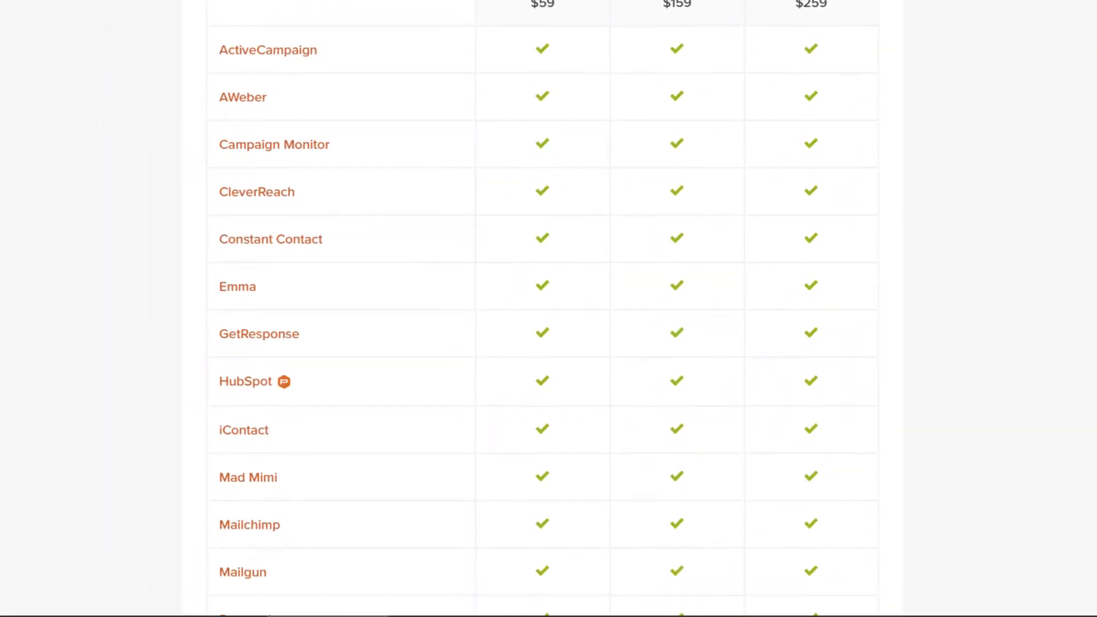
mouse_move(493, 315)
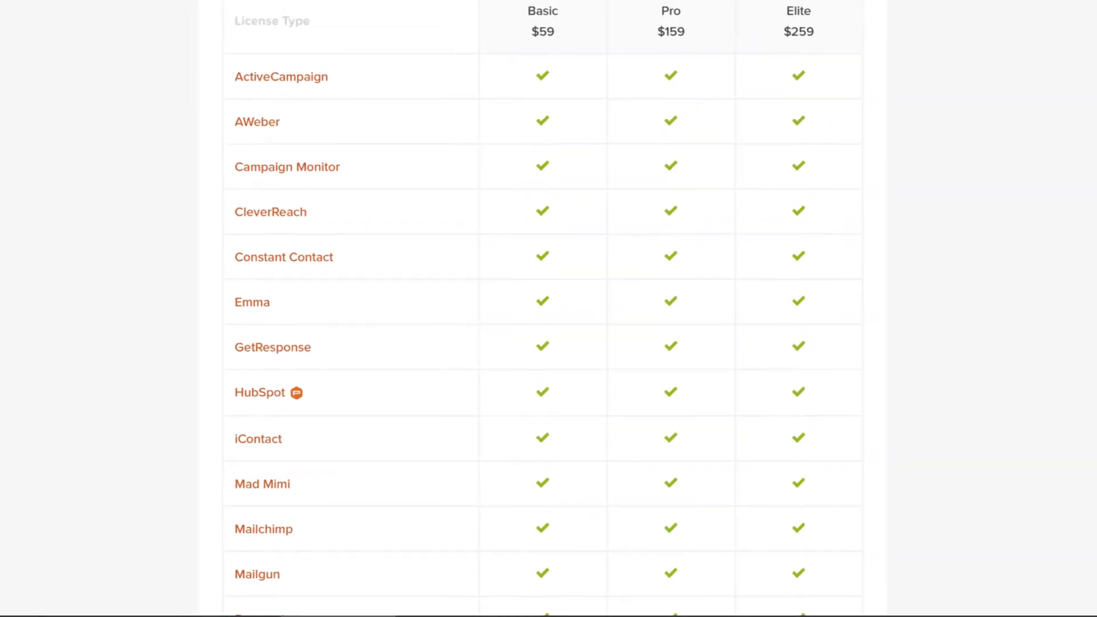
scroll("down", 3)
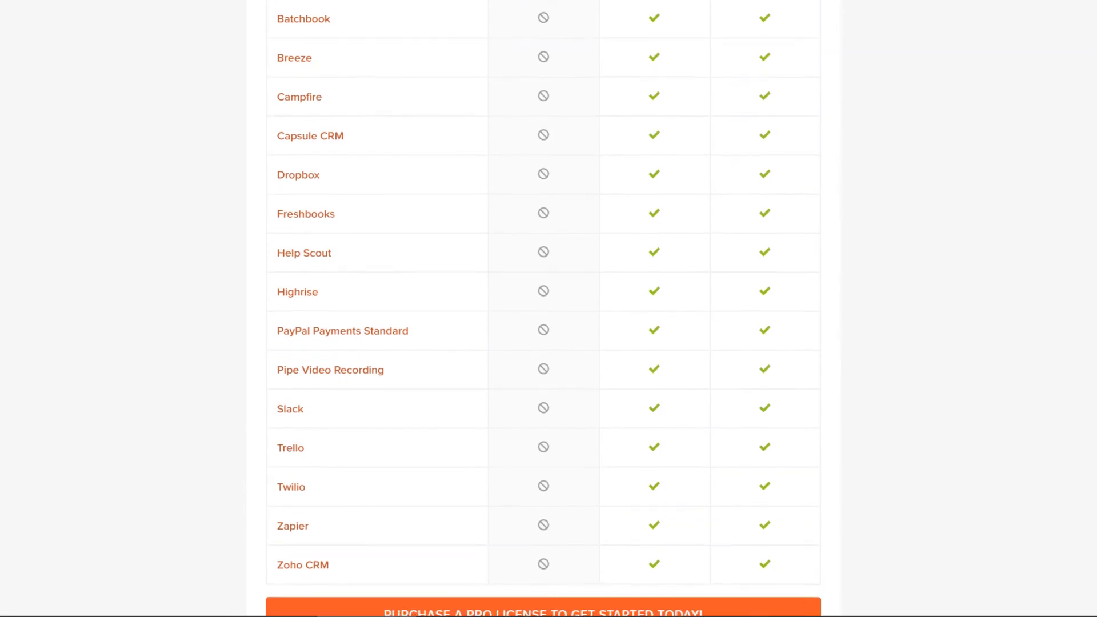
scroll("down", 3)
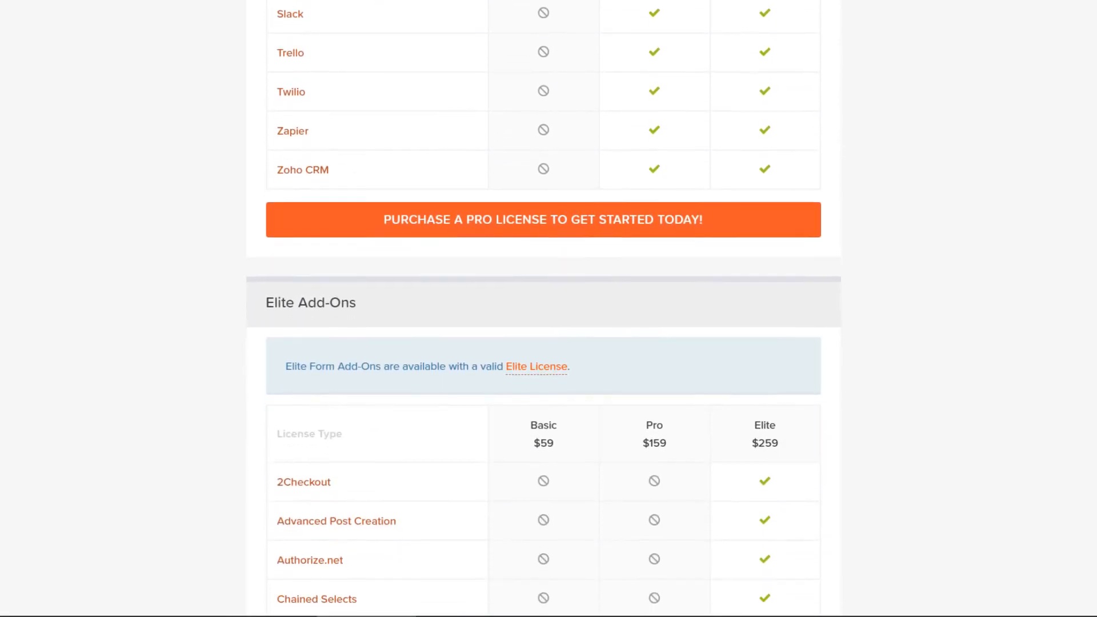
scroll("down", 3)
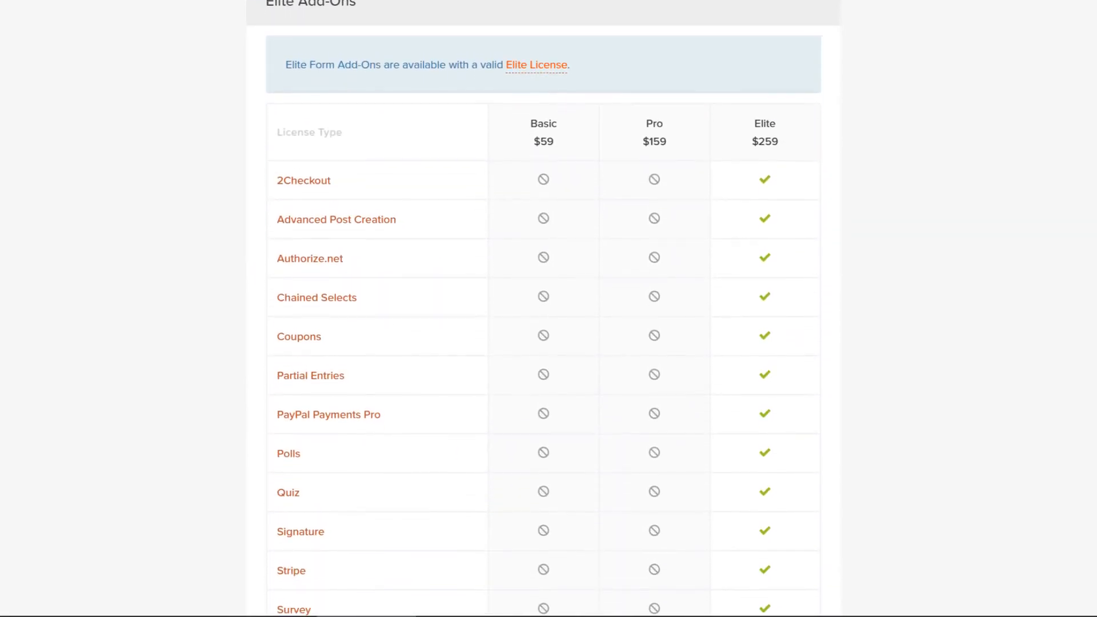
scroll("down", 3)
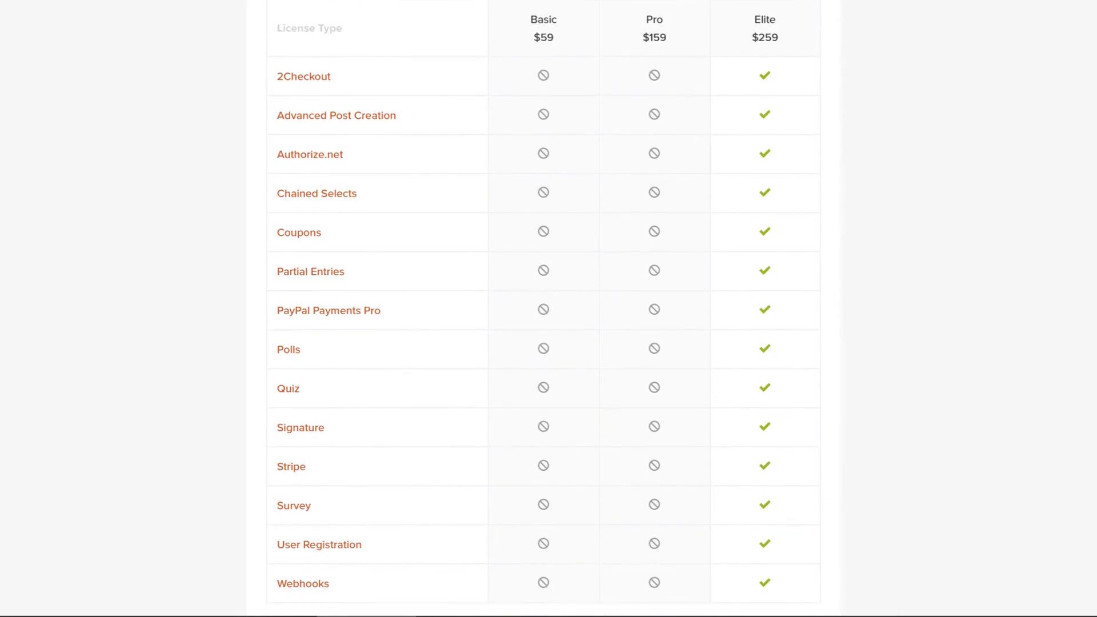
scroll("down", 3)
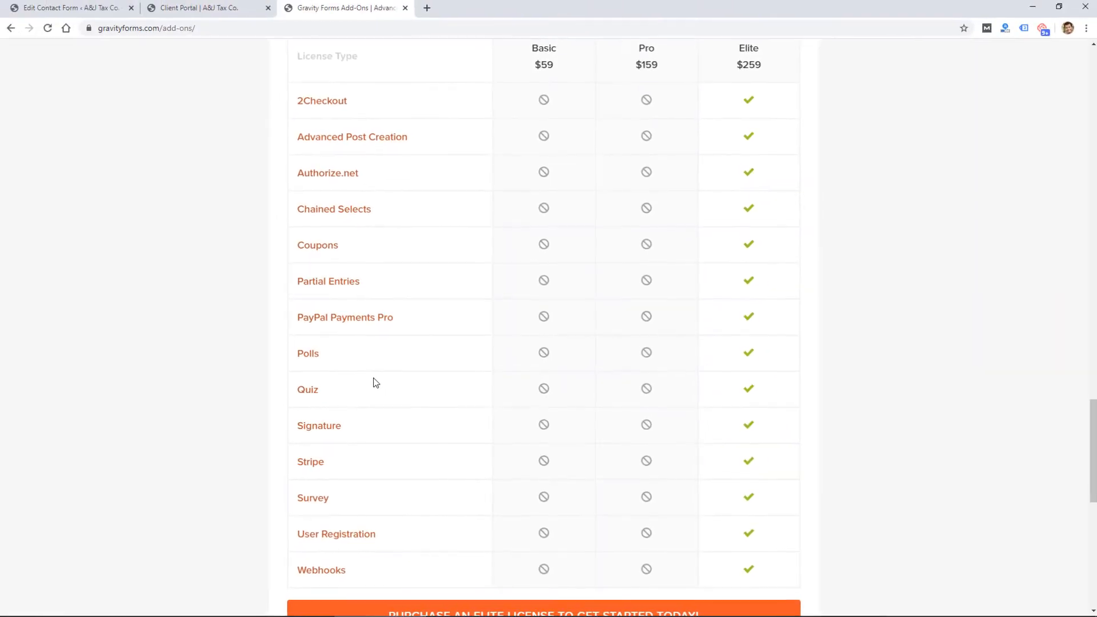
Switch to the Individual Income Tax Organizer editor and select the Taxpayer field
left_click(66, 8)
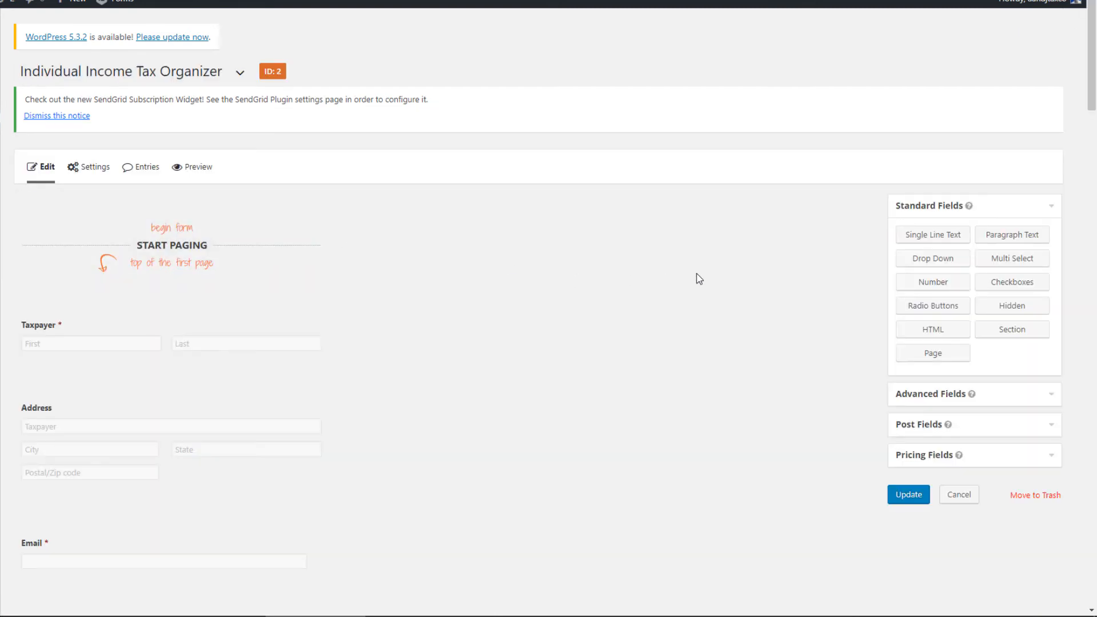
scroll("down", 3)
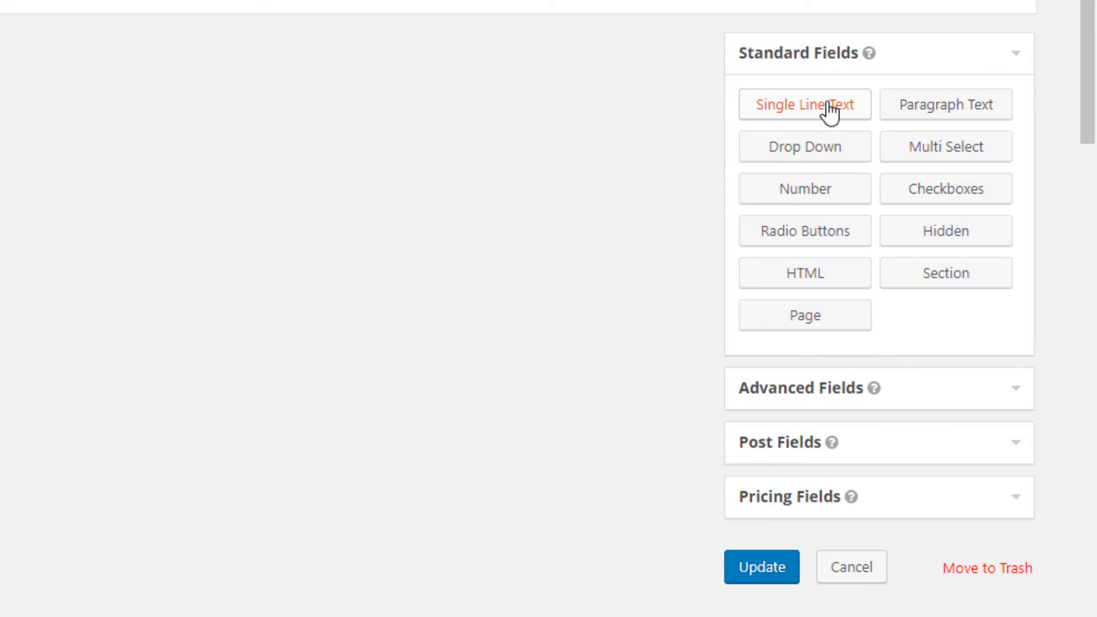
left_click(803, 104)
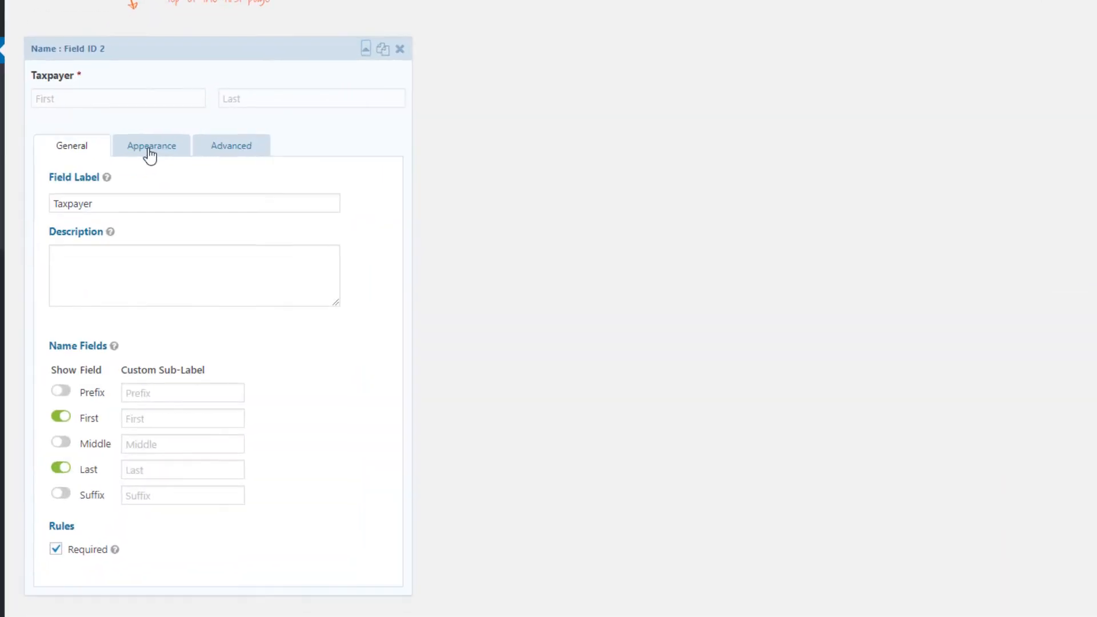
Inspect the Taxpayer field's Advanced and General options, then list the form's settings sections
left_click(231, 145)
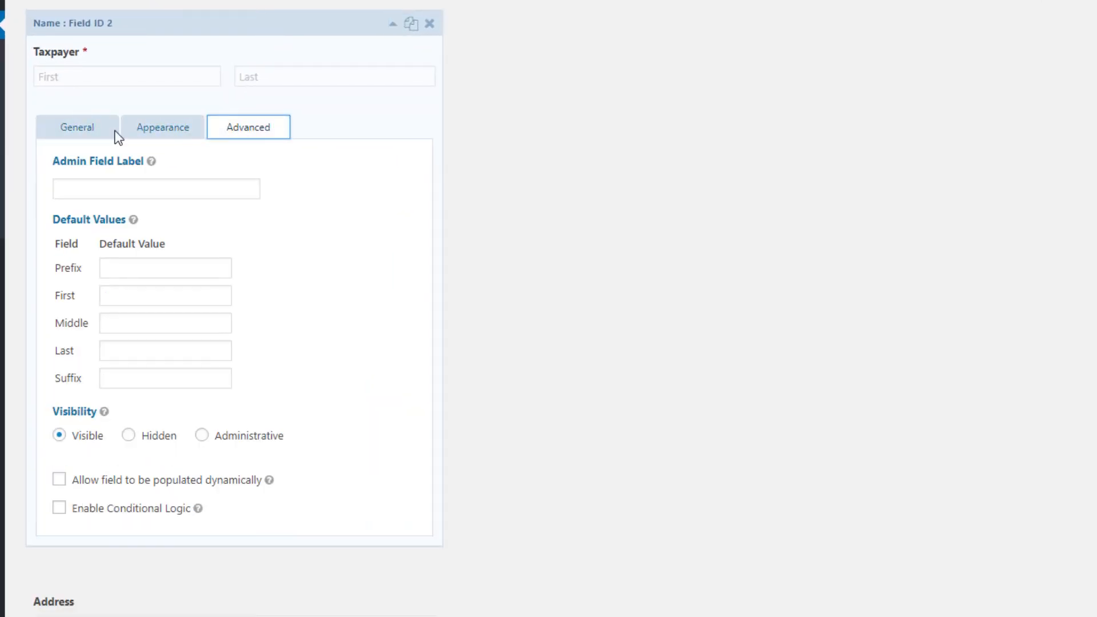
left_click(392, 22)
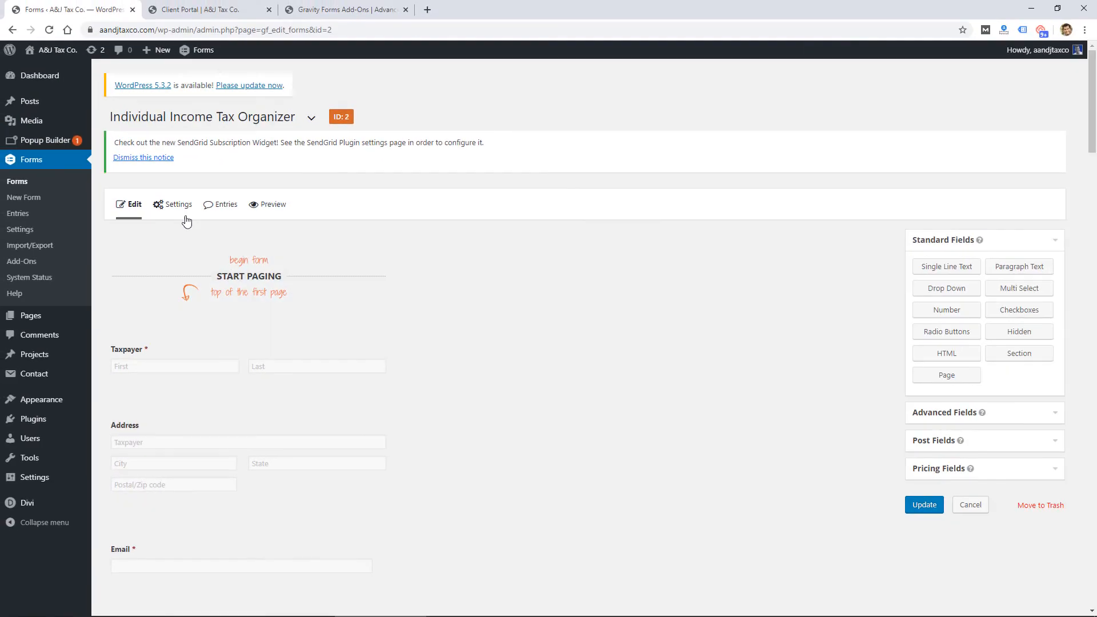
left_click(176, 205)
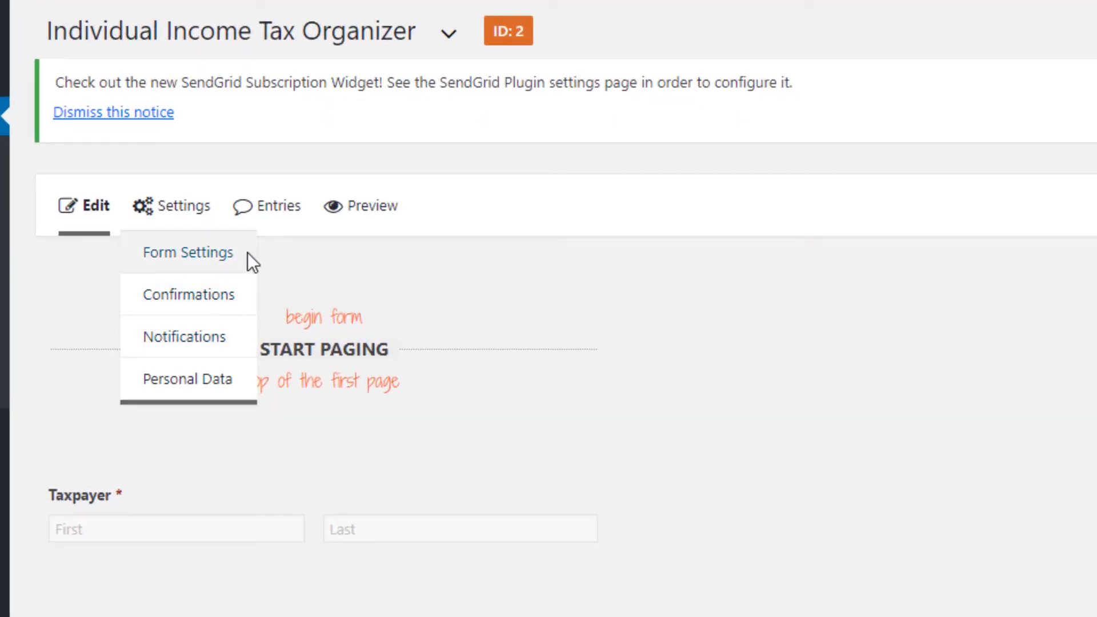
View the form's four submitted entries, then return to the form editor
left_click(277, 206)
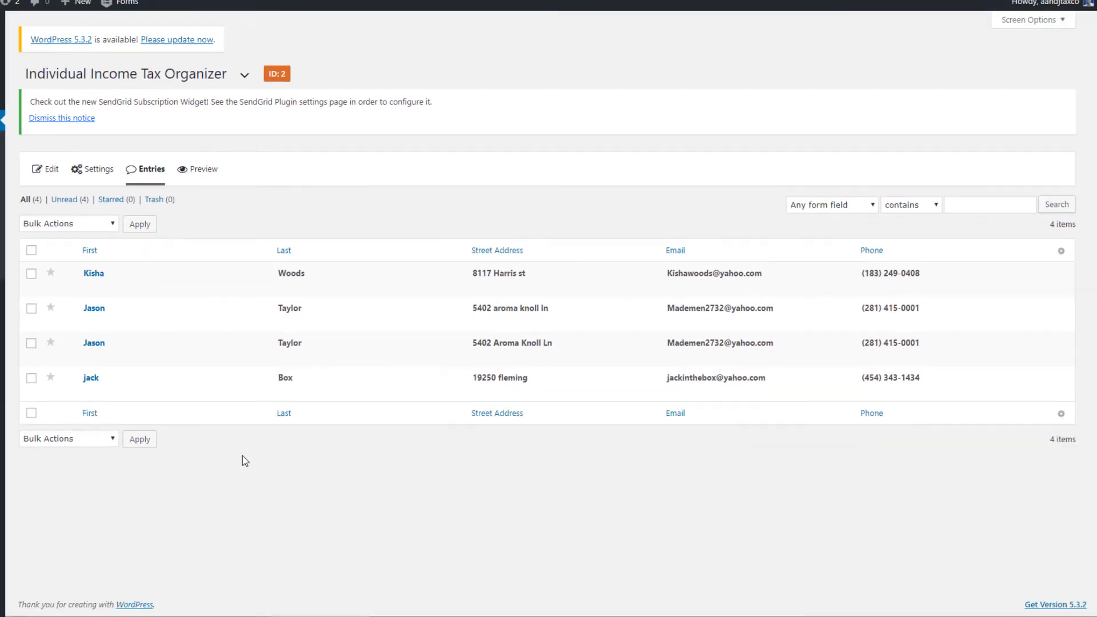
left_click(90, 250)
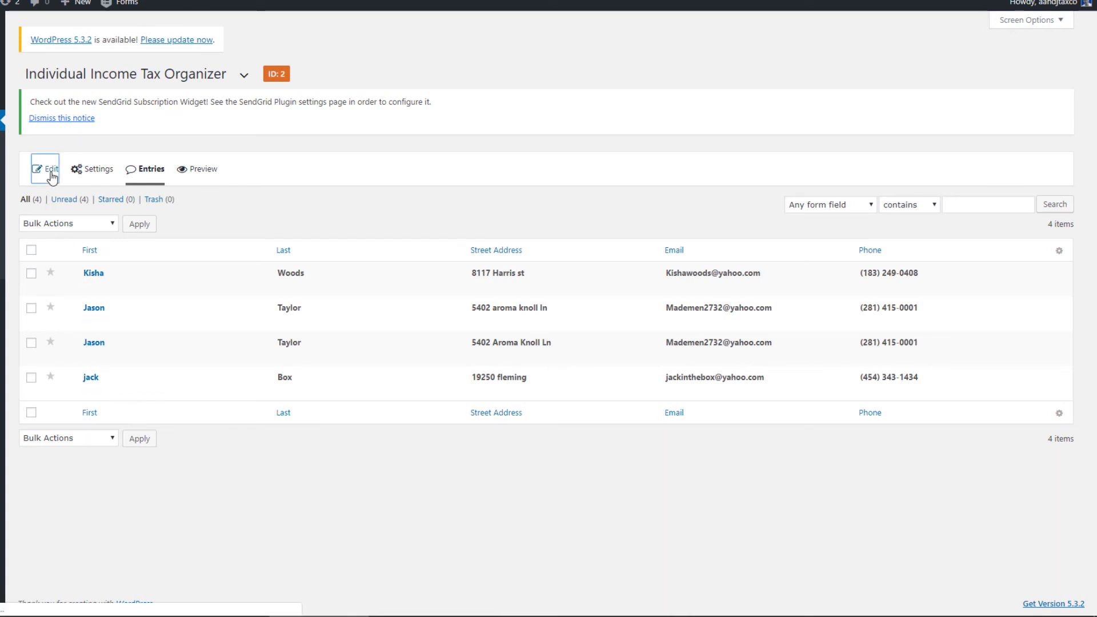
left_click(49, 169)
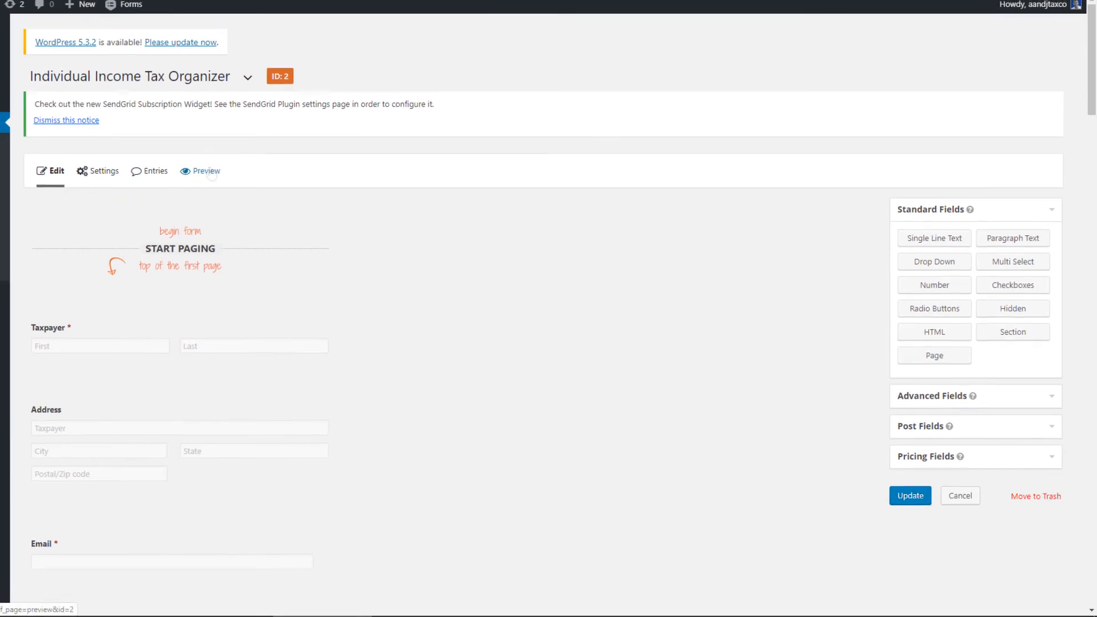
left_click(206, 171)
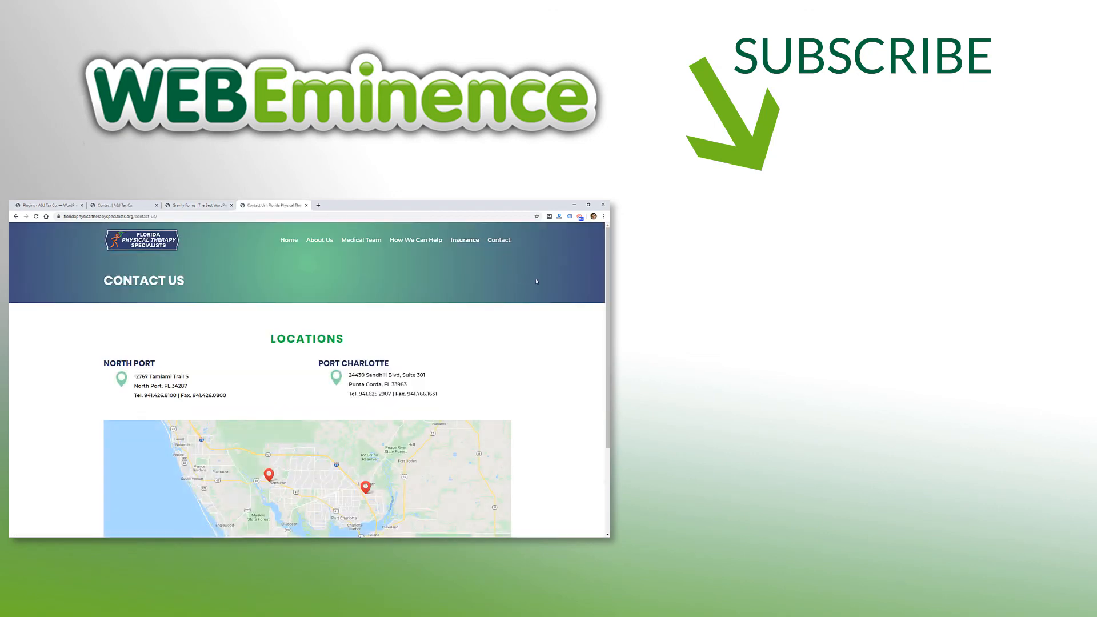
left_click(273, 204)
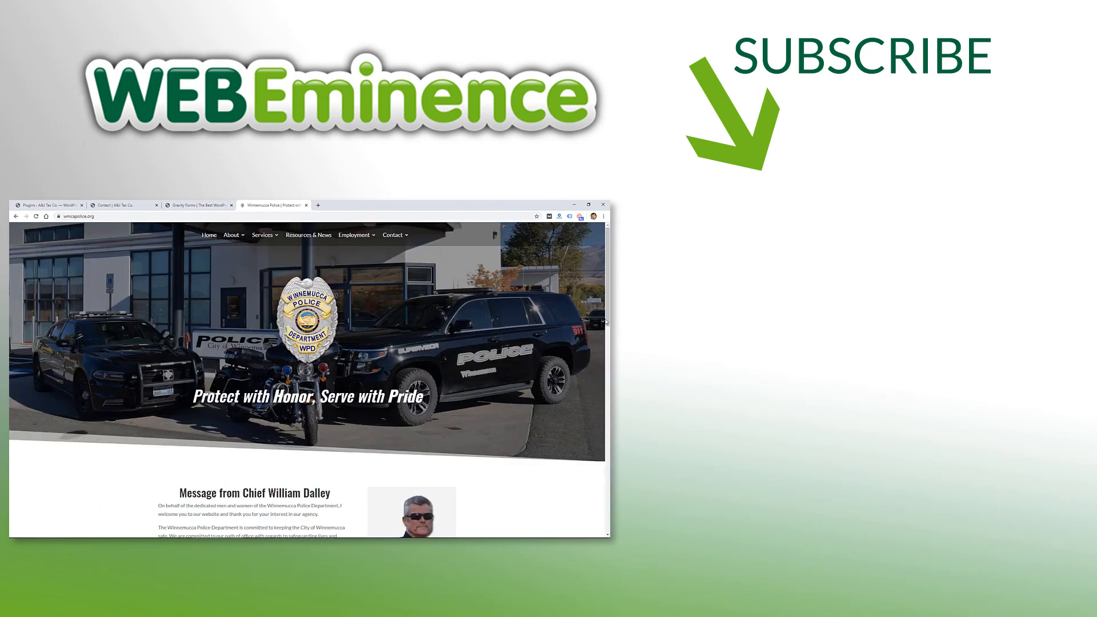
scroll("down", 3)
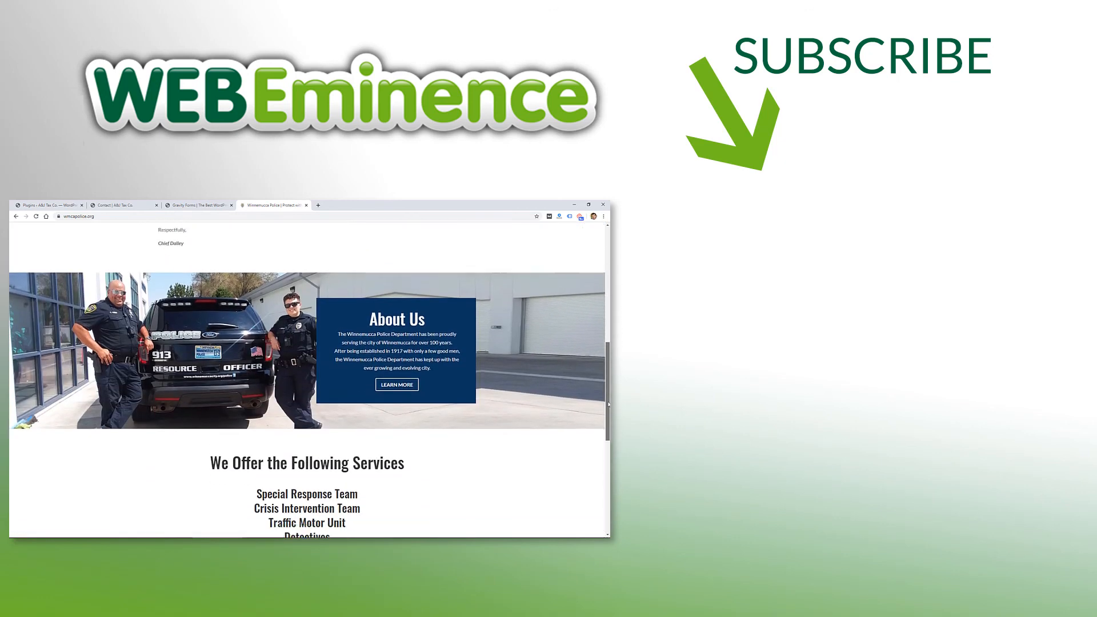